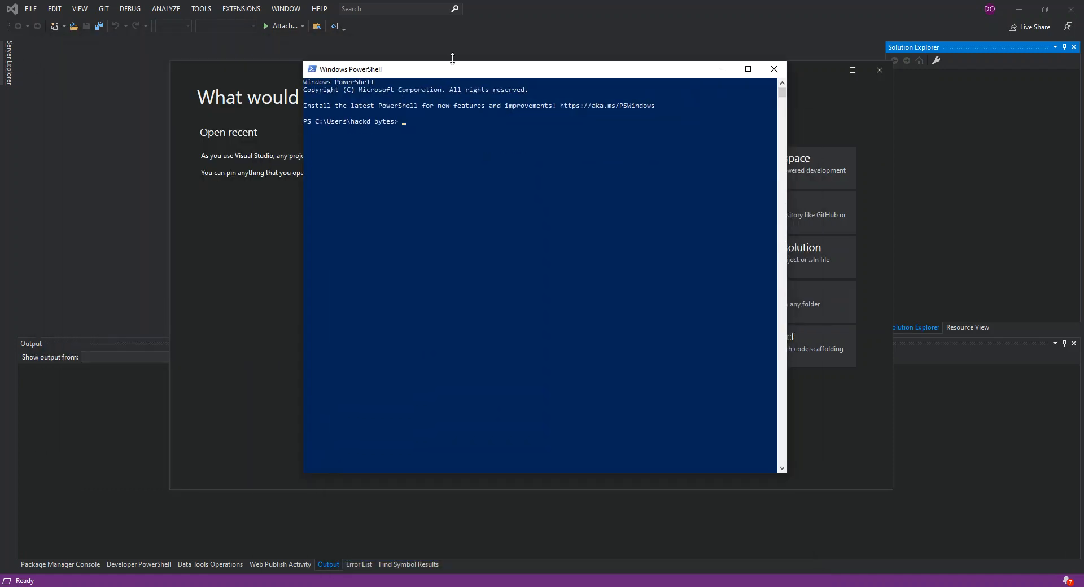
Focus the PowerShell console, move it lower, and run ping google.com.
{"action": "left_click", "coordinate": [774, 69]}
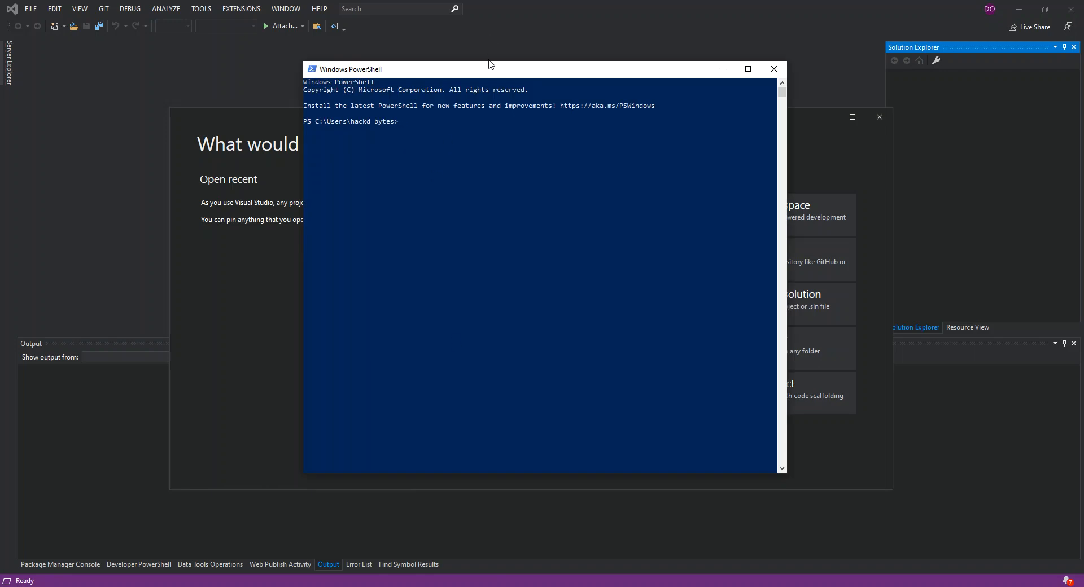
{"action": "left_click_drag", "start_coordinate": [490, 69], "coordinate": [488, 219]}
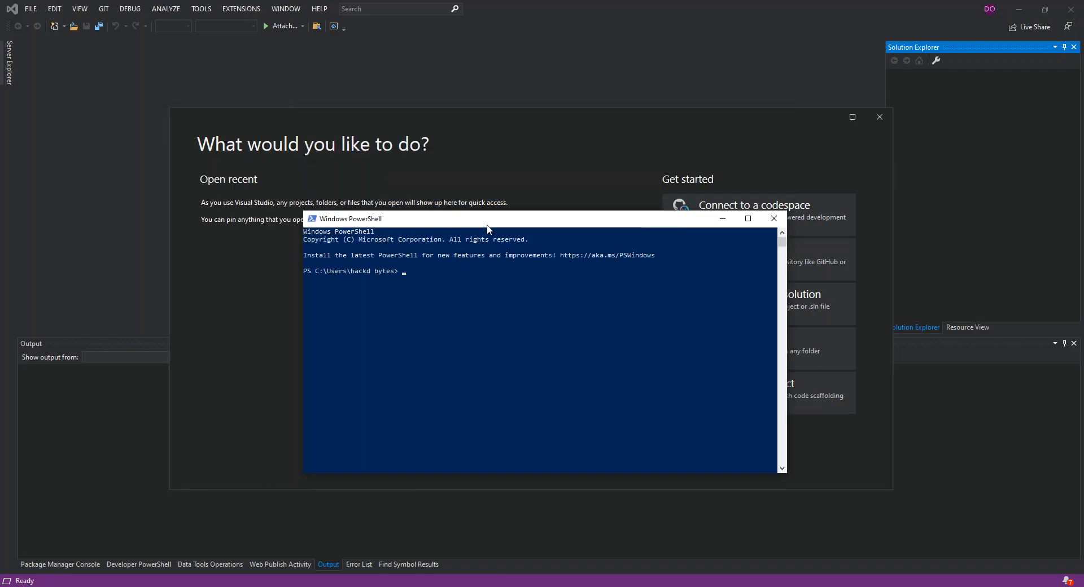
{"action": "mouse_move", "coordinate": [493, 223]}
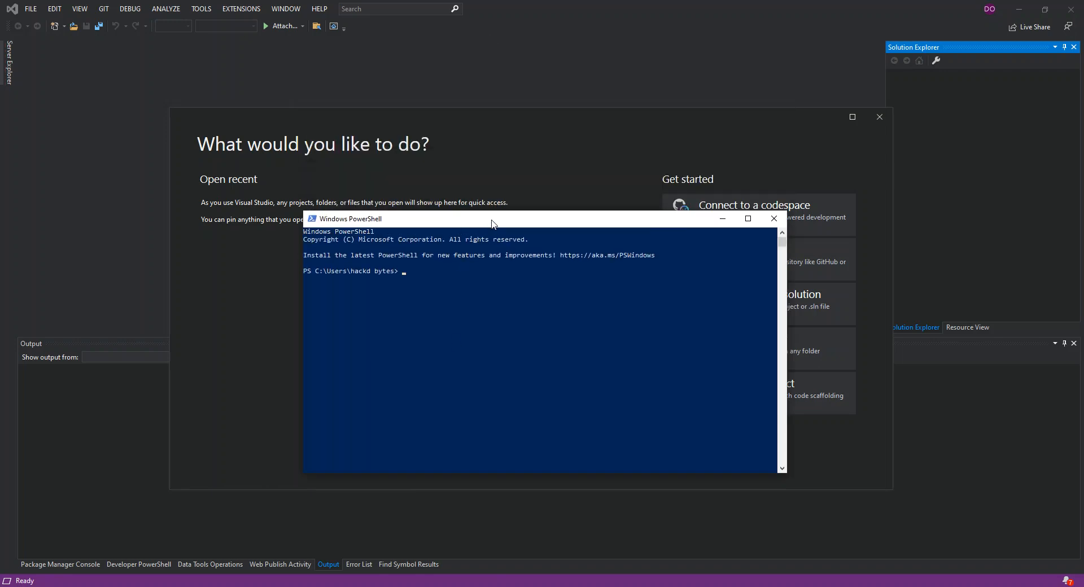
{"action": "type", "text": "ping go"}
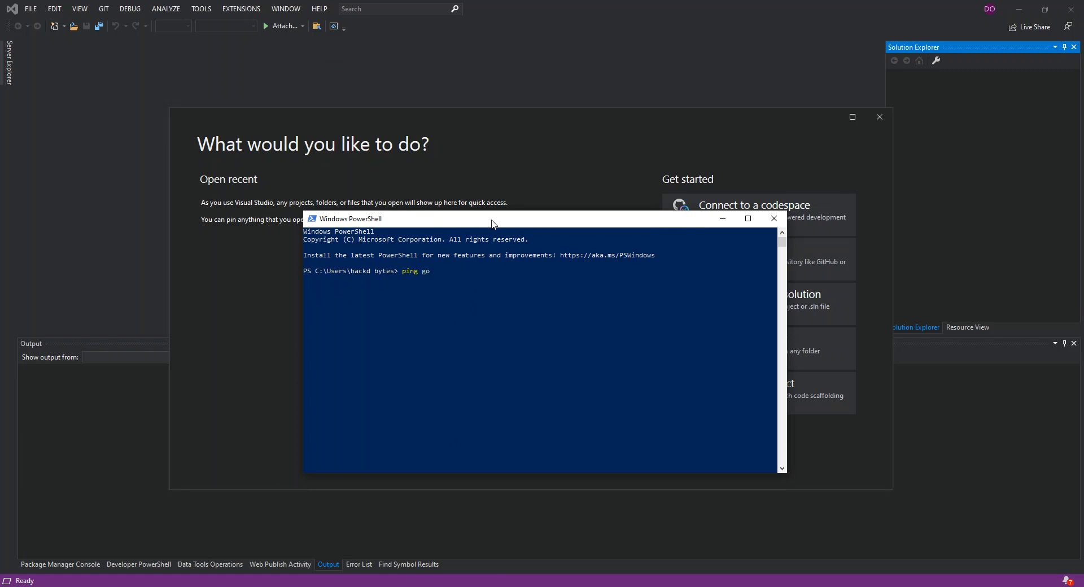
{"action": "type", "text": "ogle"}
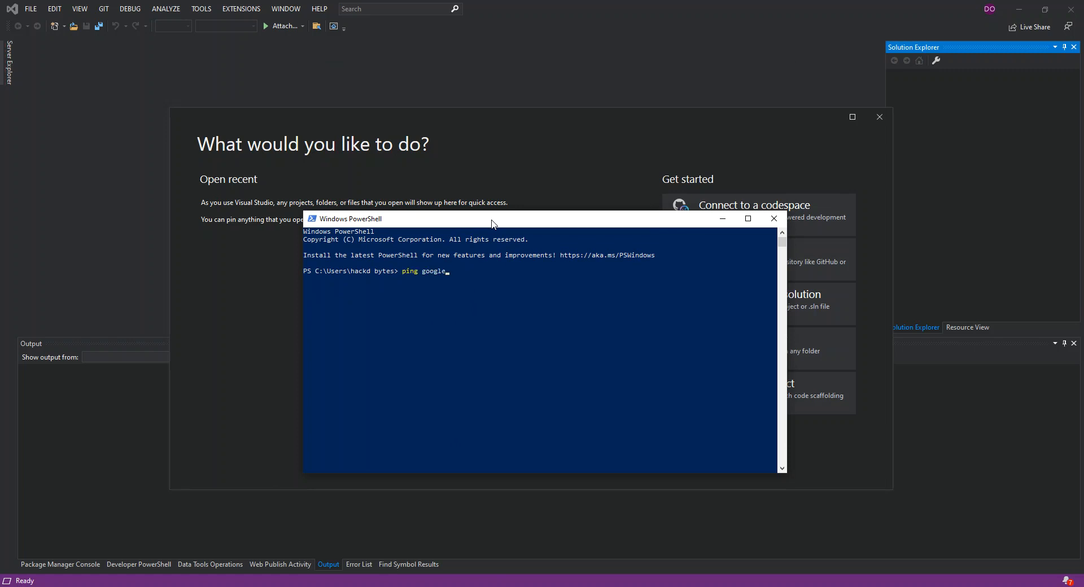
{"action": "type", "text": ".com"}
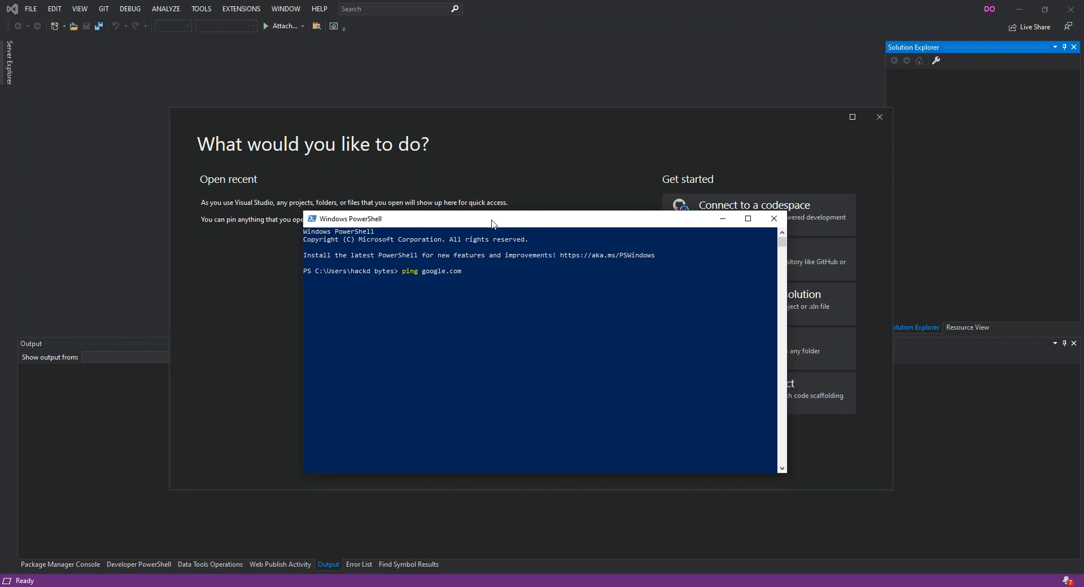
{"action": "key", "text": "Enter"}
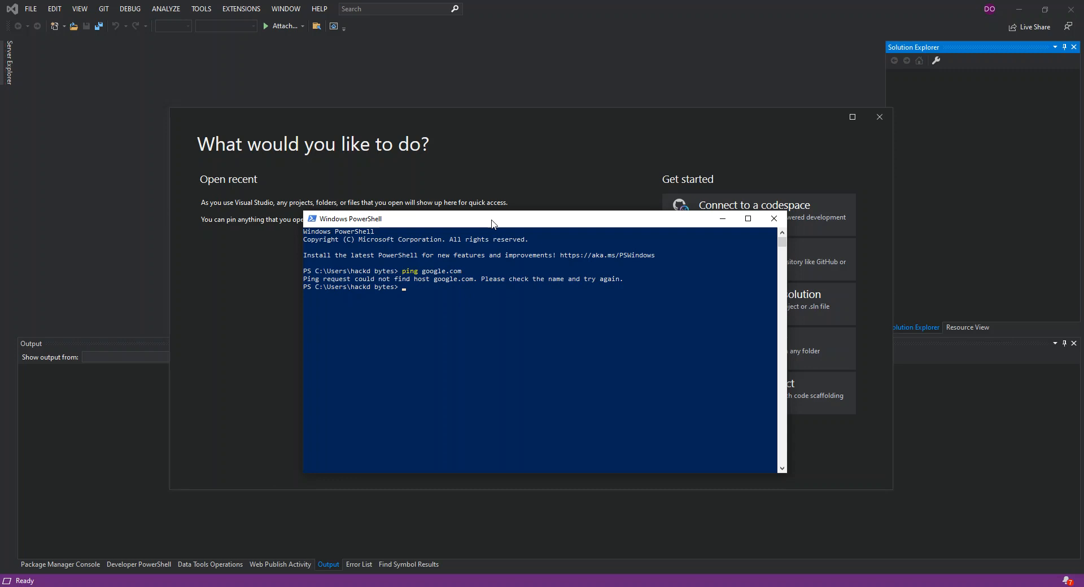
{"action": "type", "text": "ping"}
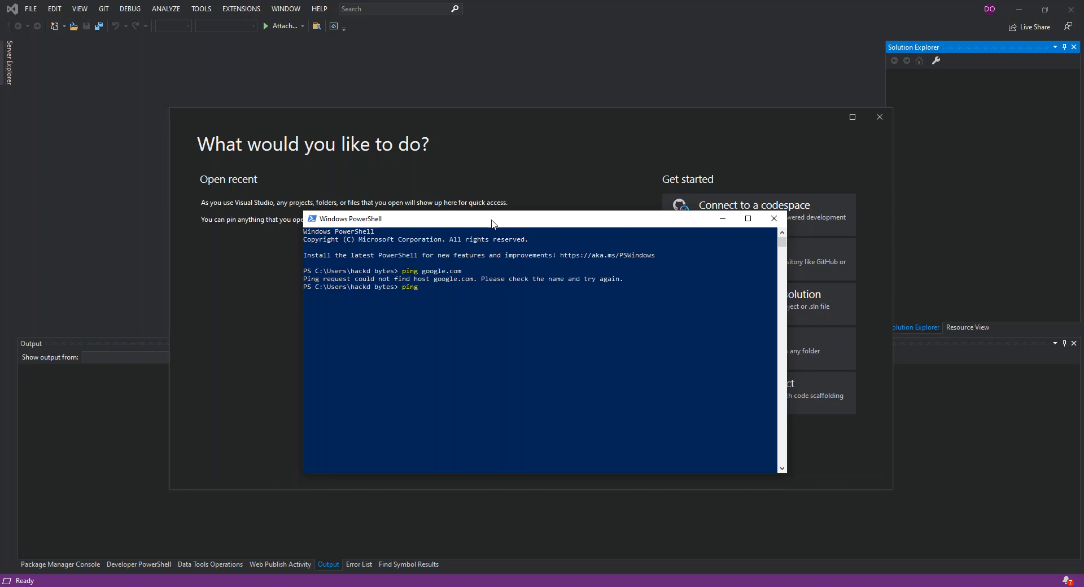
{"action": "type", "text": "www."}
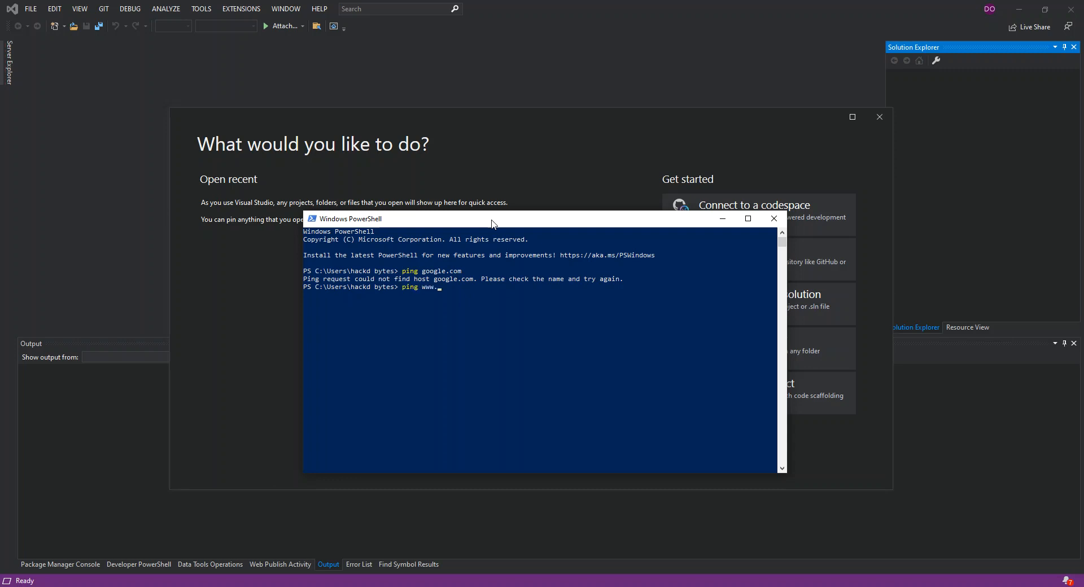
{"action": "type", "text": "ping"}
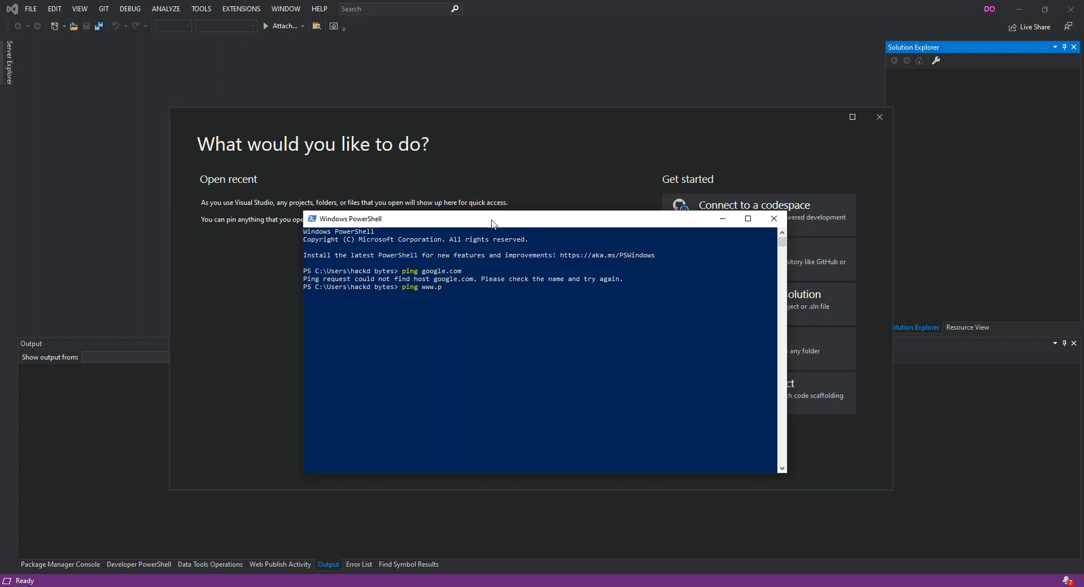
{"action": "type", "text": "oogle"}
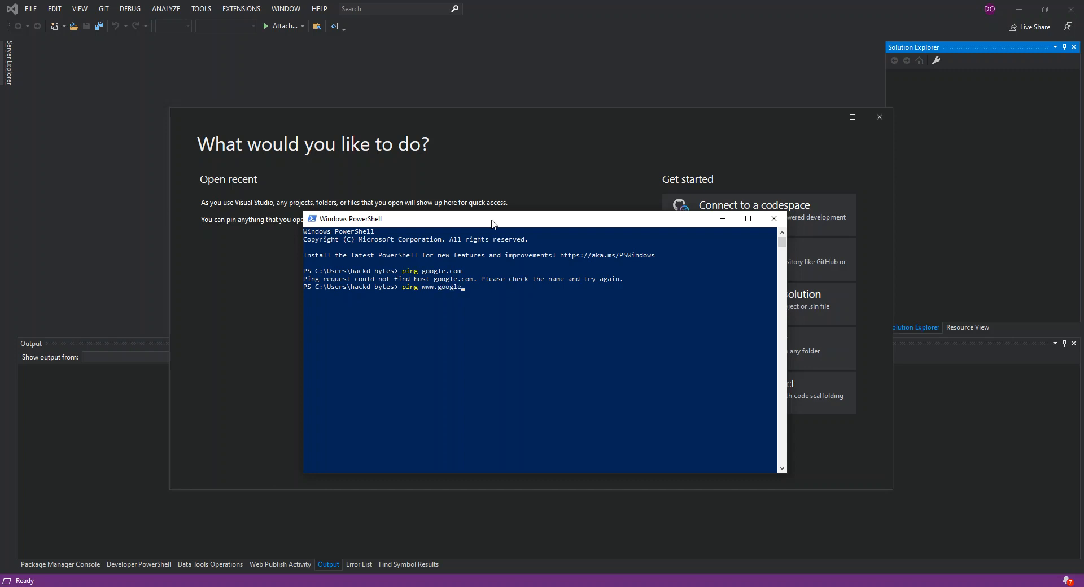
{"action": "type", "text": ".com"}
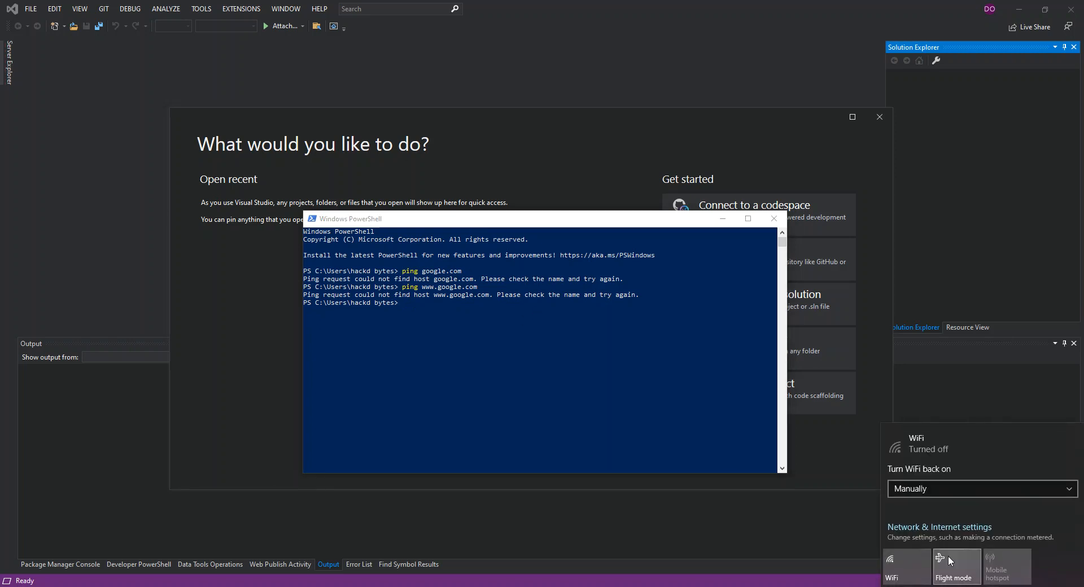
{"action": "left_click", "coordinate": [899, 578]}
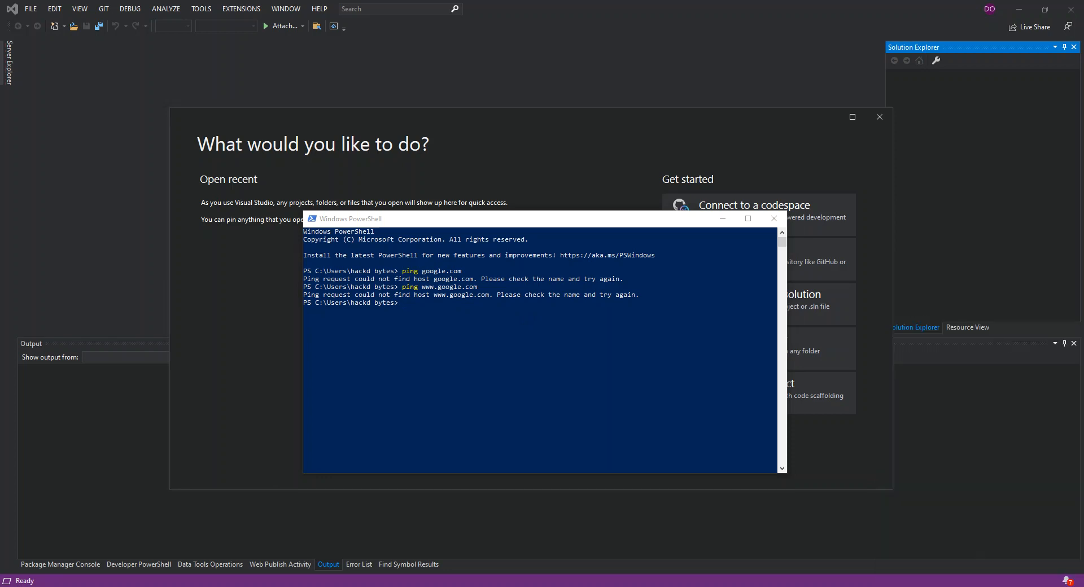
{"action": "mouse_move", "coordinate": [456, 317]}
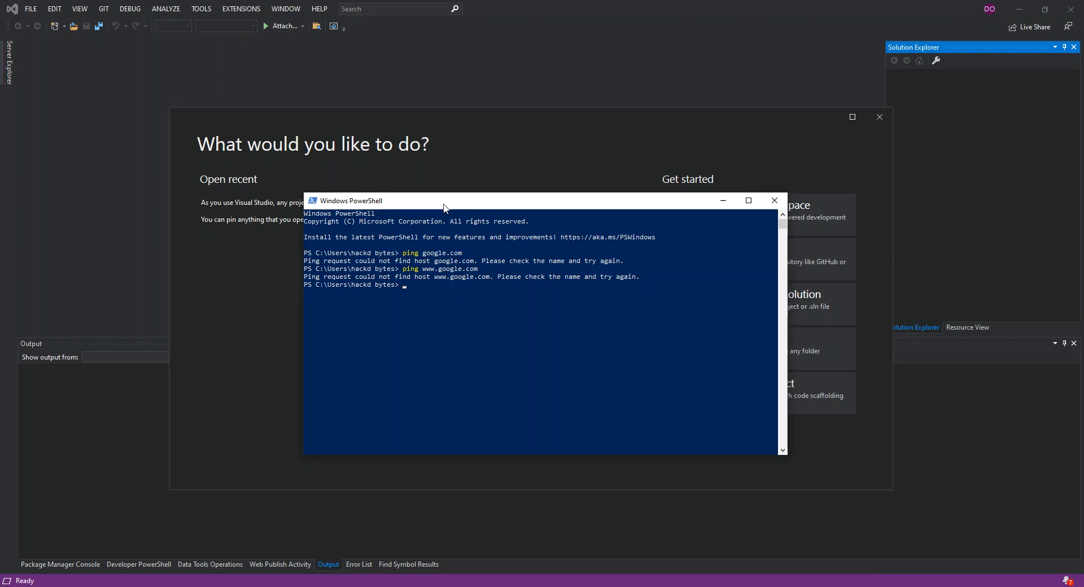
{"action": "type", "text": "ping www.google.com"}
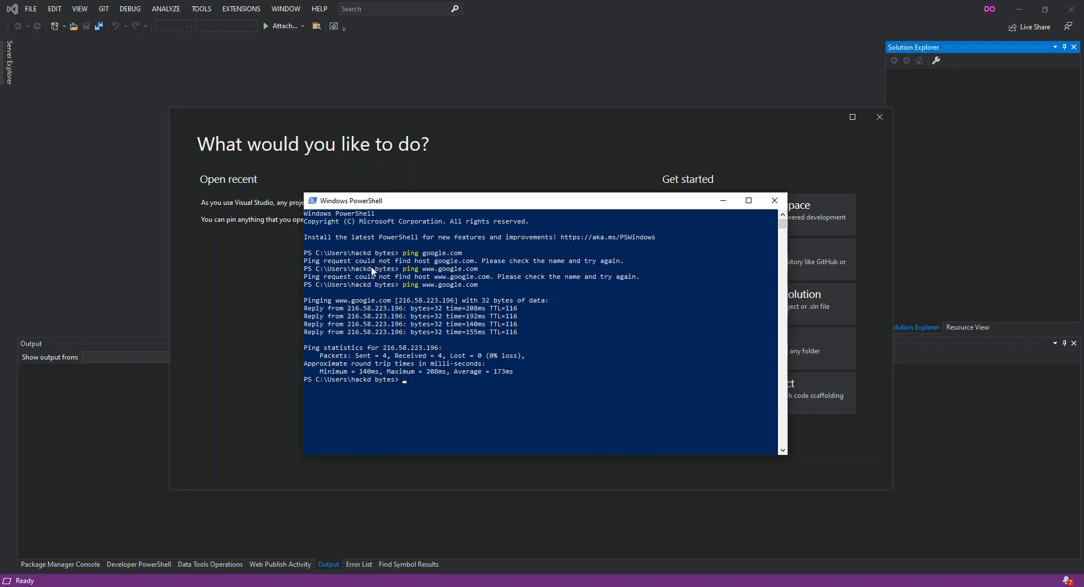
{"action": "mouse_move", "coordinate": [642, 265]}
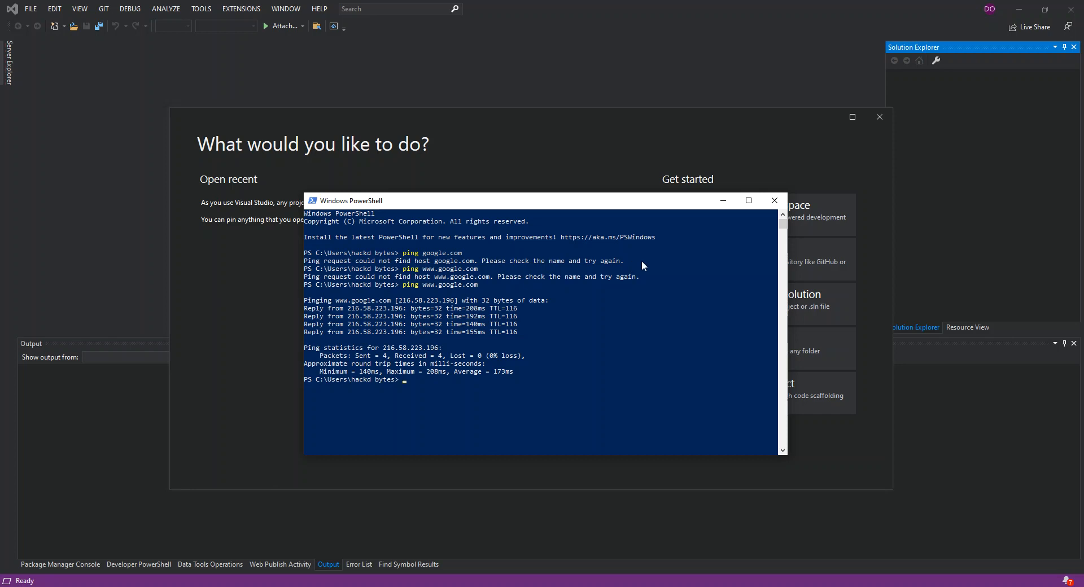
{"action": "mouse_move", "coordinate": [774, 201]}
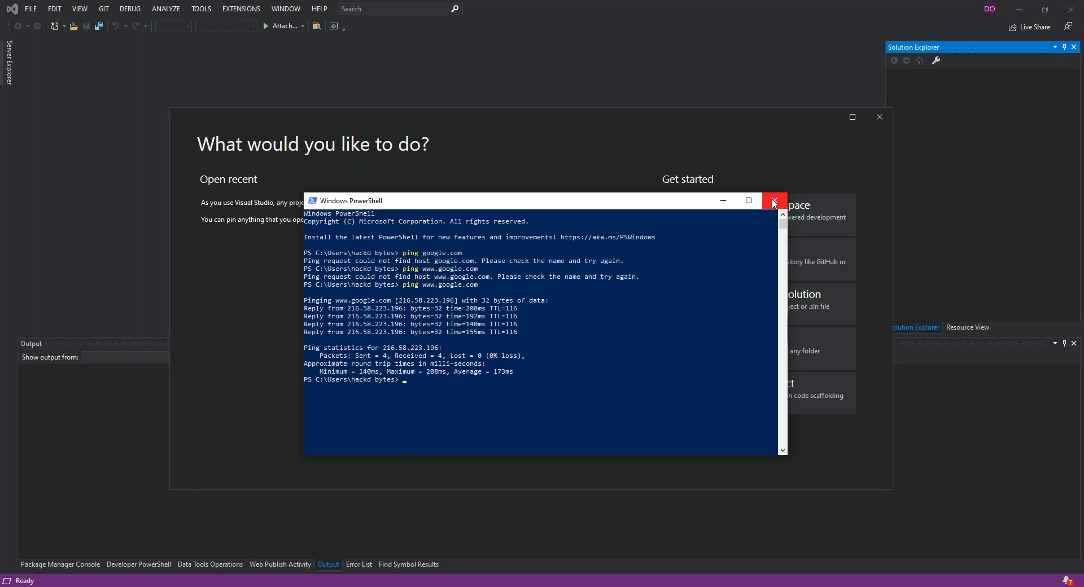
{"action": "left_click", "coordinate": [774, 202]}
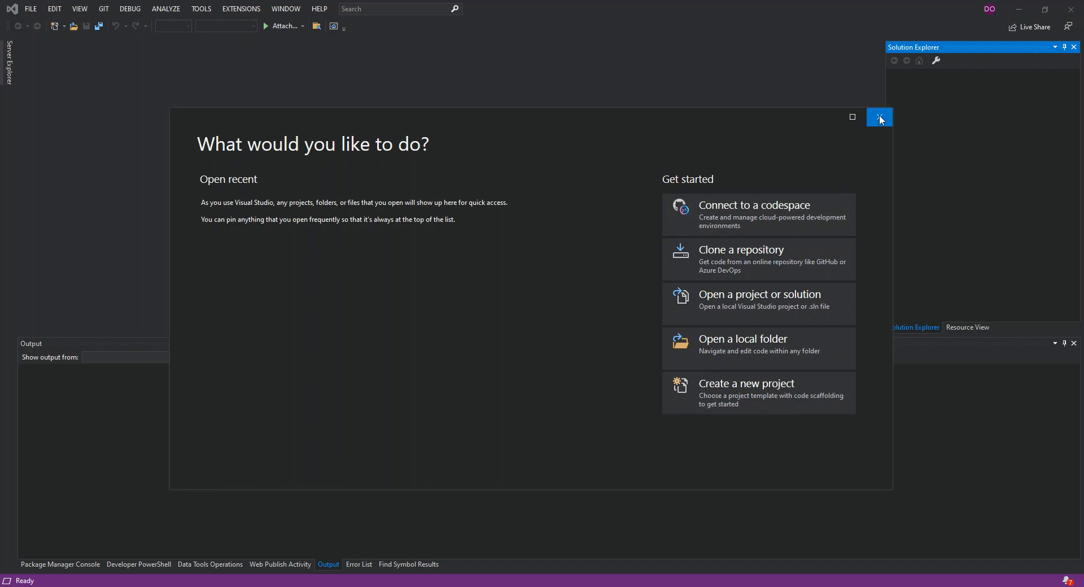
Dismiss the start window and bring up Manage Extensions from the Extensions menu.
{"action": "left_click", "coordinate": [879, 117]}
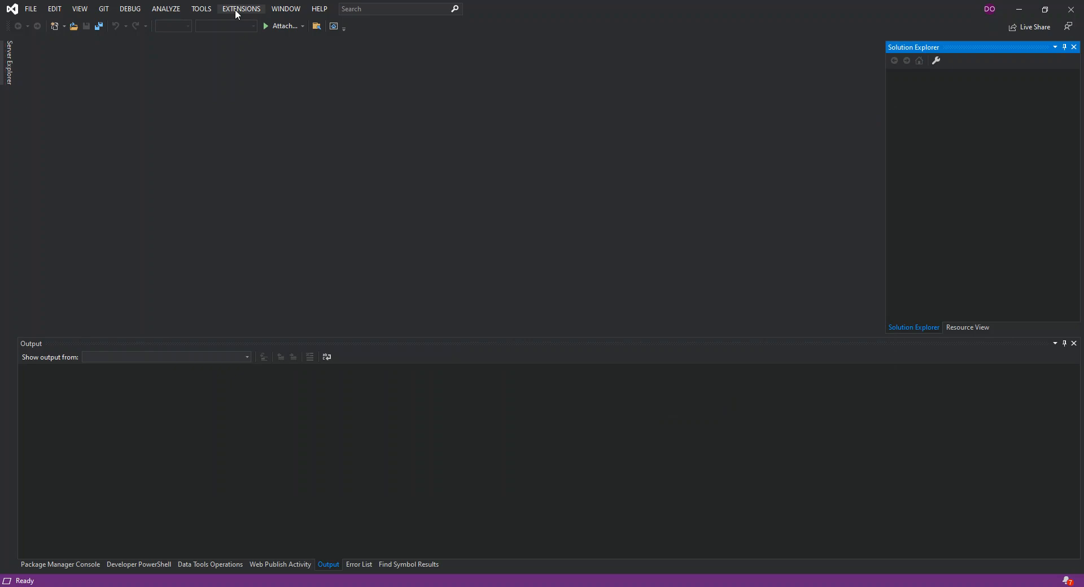
{"action": "left_click", "coordinate": [241, 9]}
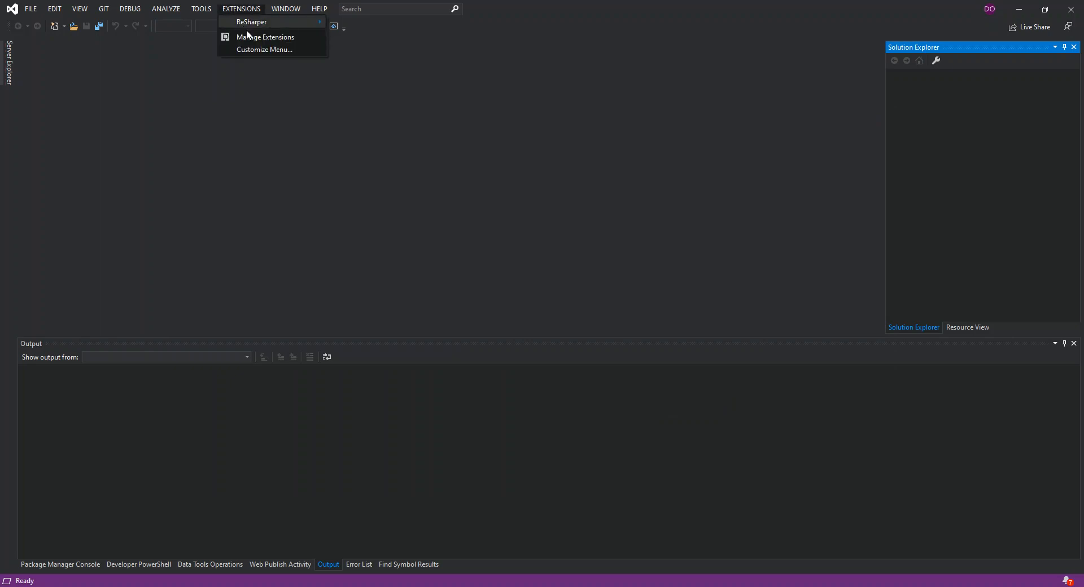
{"action": "left_click", "coordinate": [266, 37]}
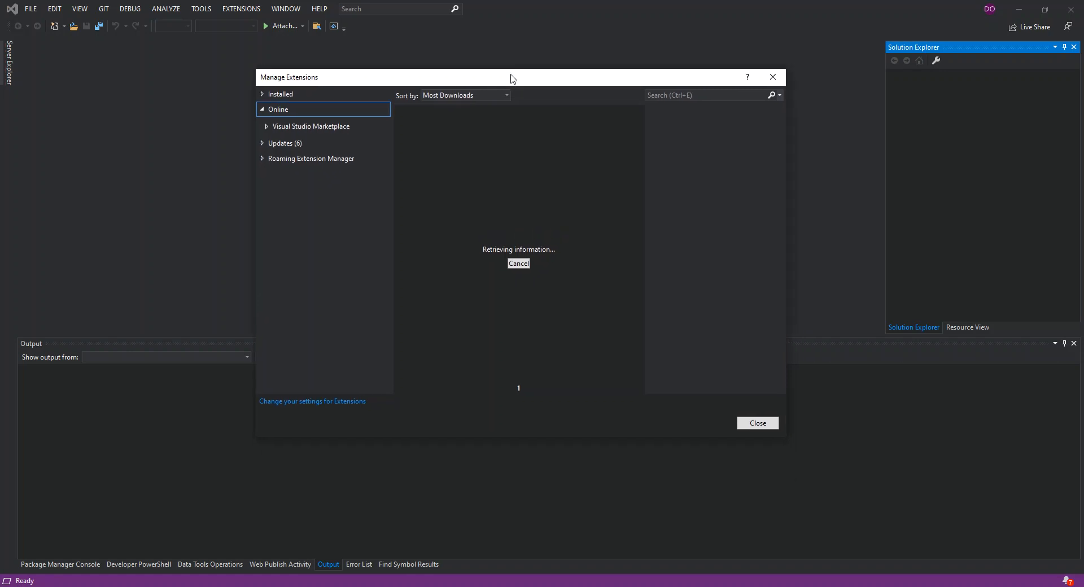
{"action": "mouse_move", "coordinate": [834, 329]}
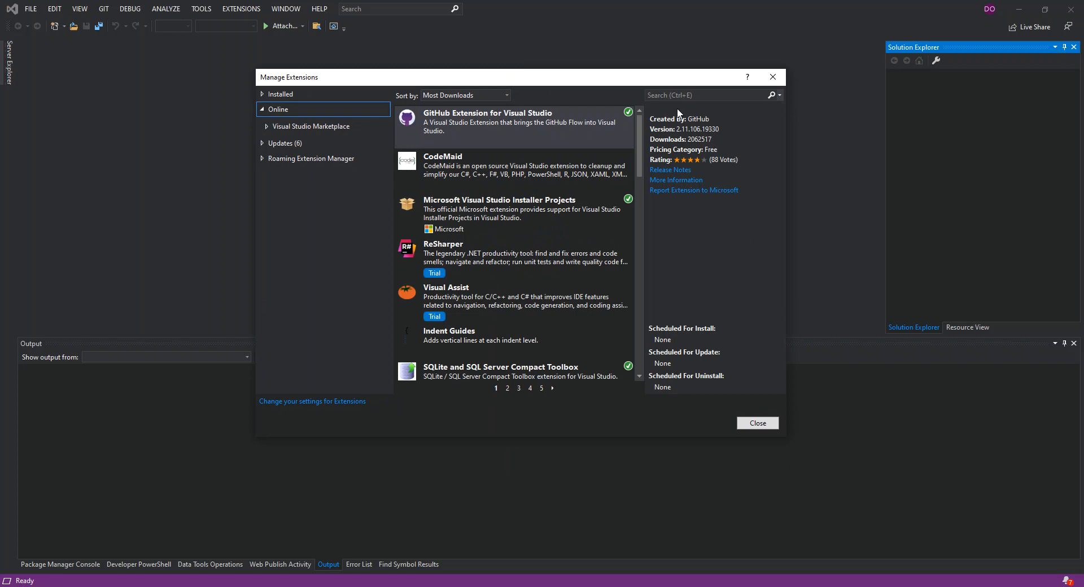
Search the Online extensions for 'powershell' to find PowerShell Tools for Visual Studio.
{"action": "left_click", "coordinate": [712, 95]}
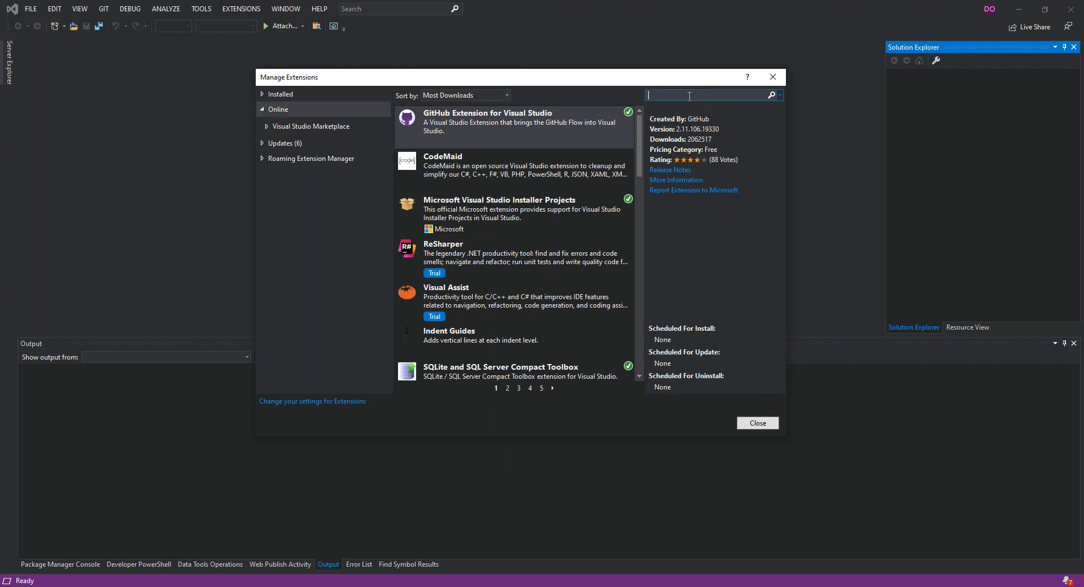
{"action": "type", "text": "powers"}
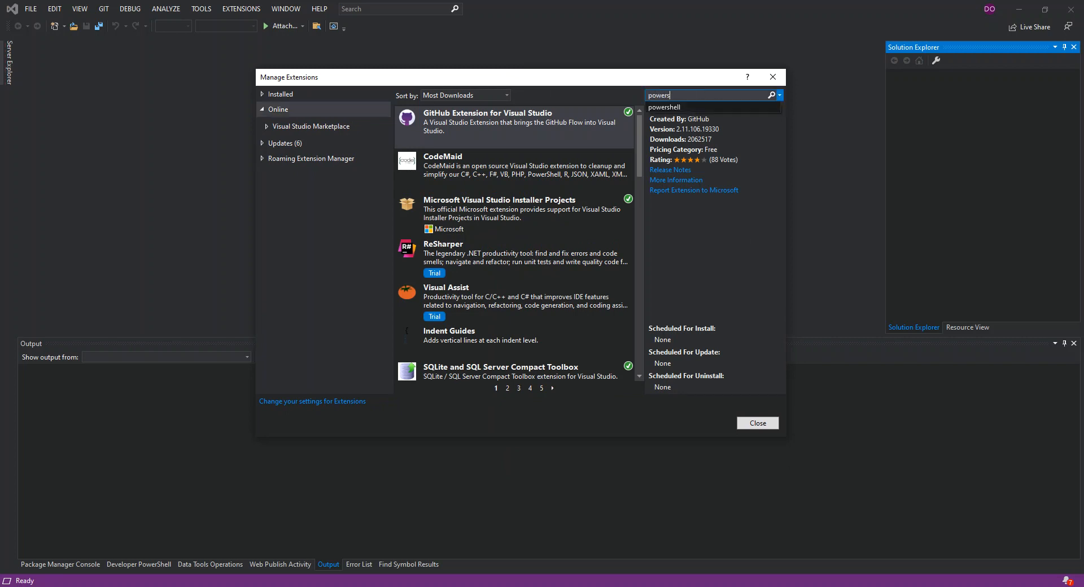
{"action": "type", "text": "hell"}
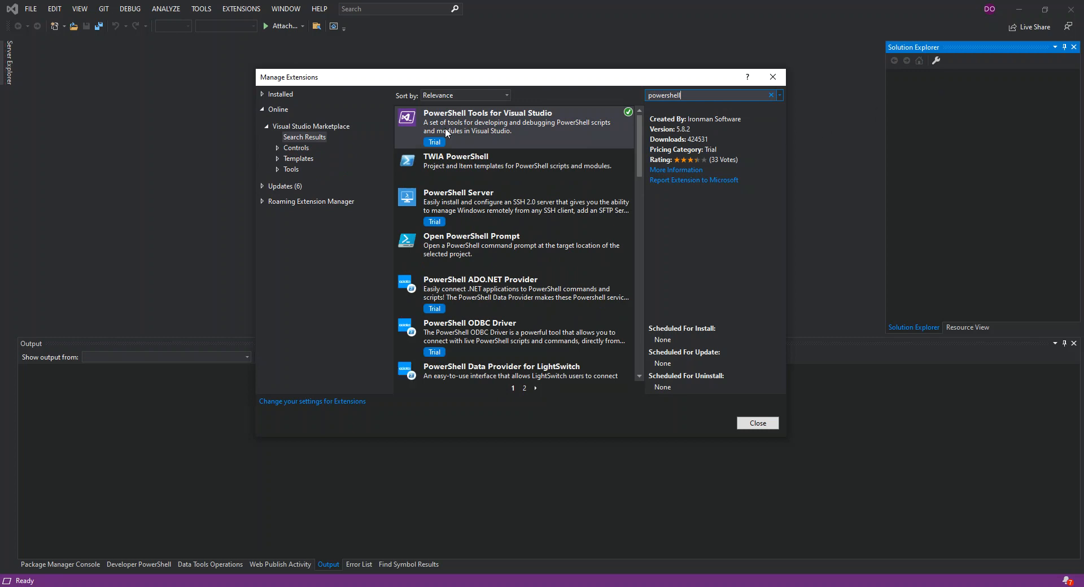
{"action": "mouse_move", "coordinate": [513, 117]}
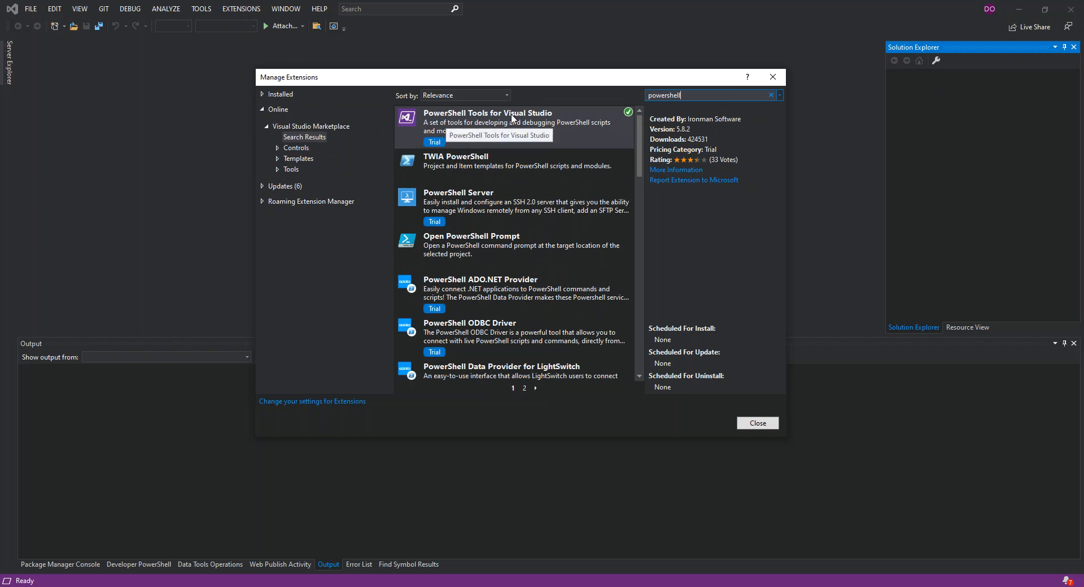
{"action": "mouse_move", "coordinate": [456, 131]}
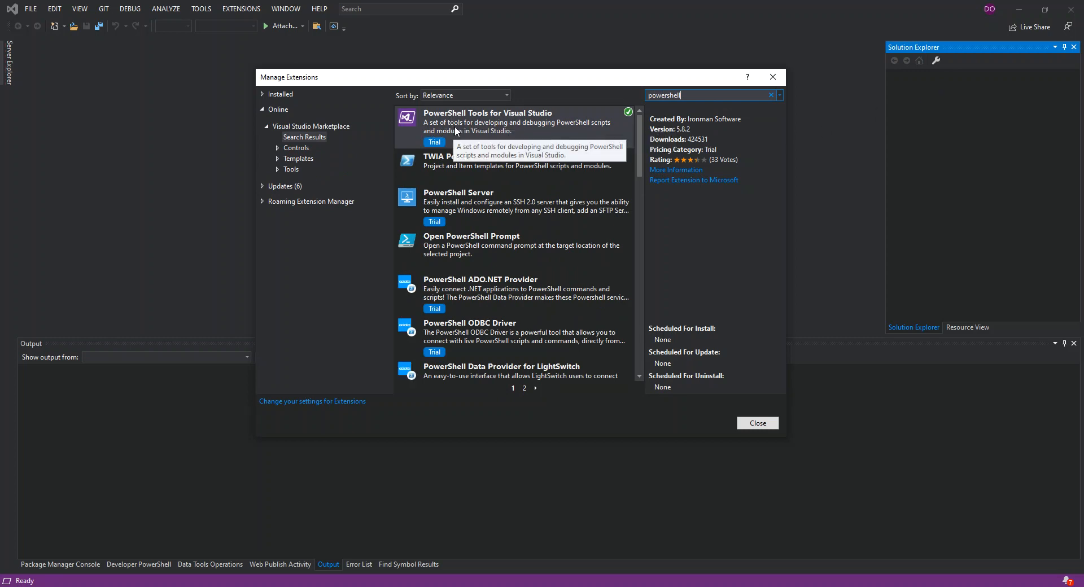
{"action": "mouse_move", "coordinate": [573, 134]}
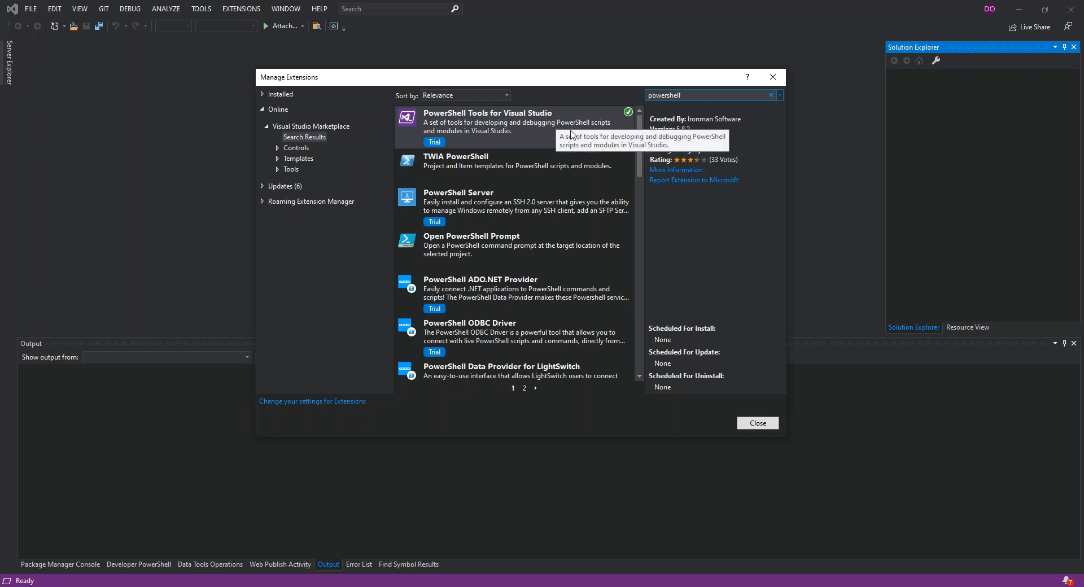
{"action": "mouse_move", "coordinate": [450, 143]}
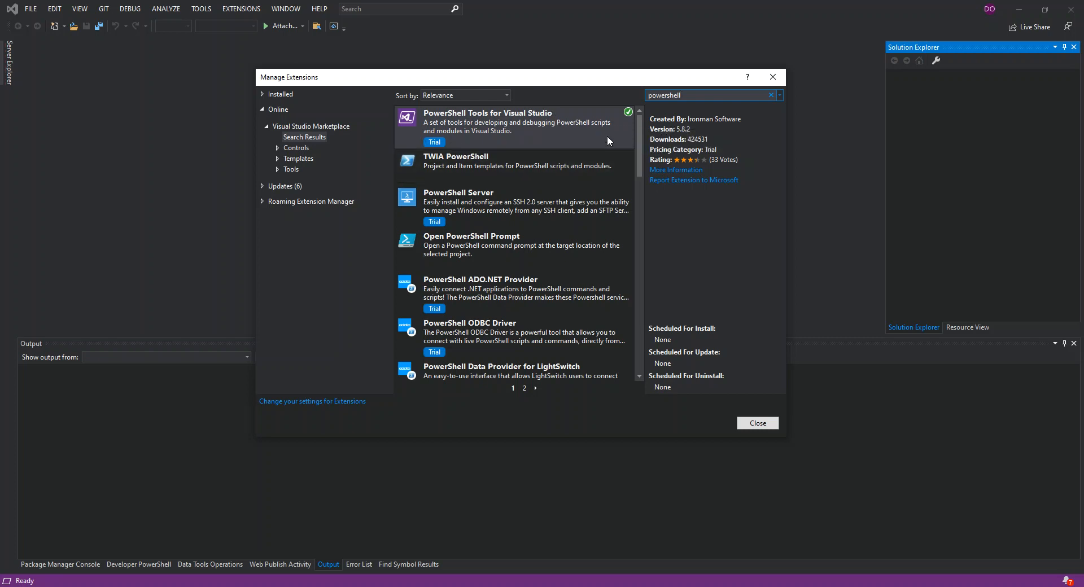
{"action": "mouse_move", "coordinate": [628, 117]}
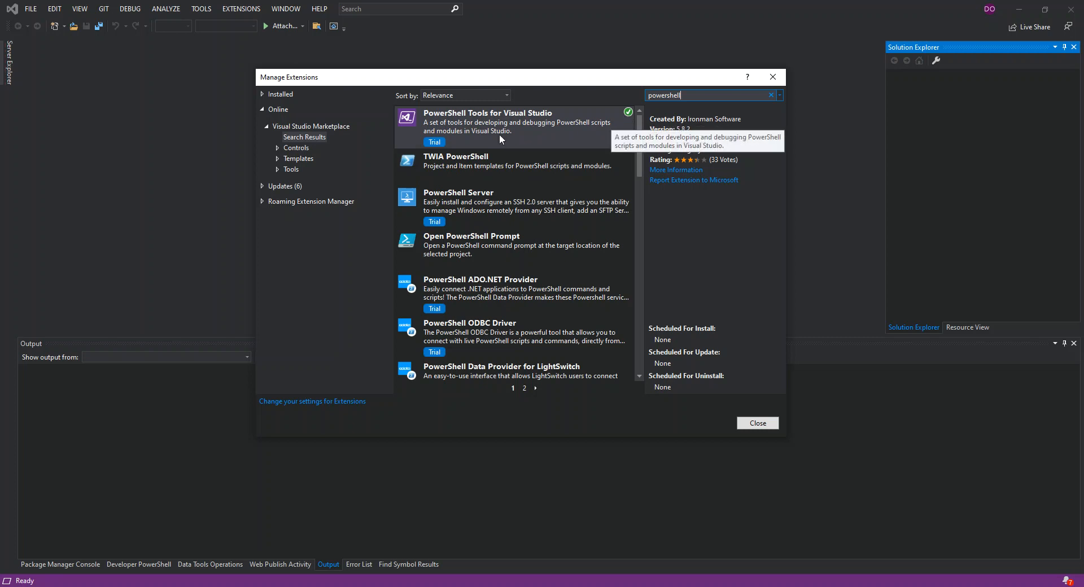
{"action": "mouse_move", "coordinate": [498, 131]}
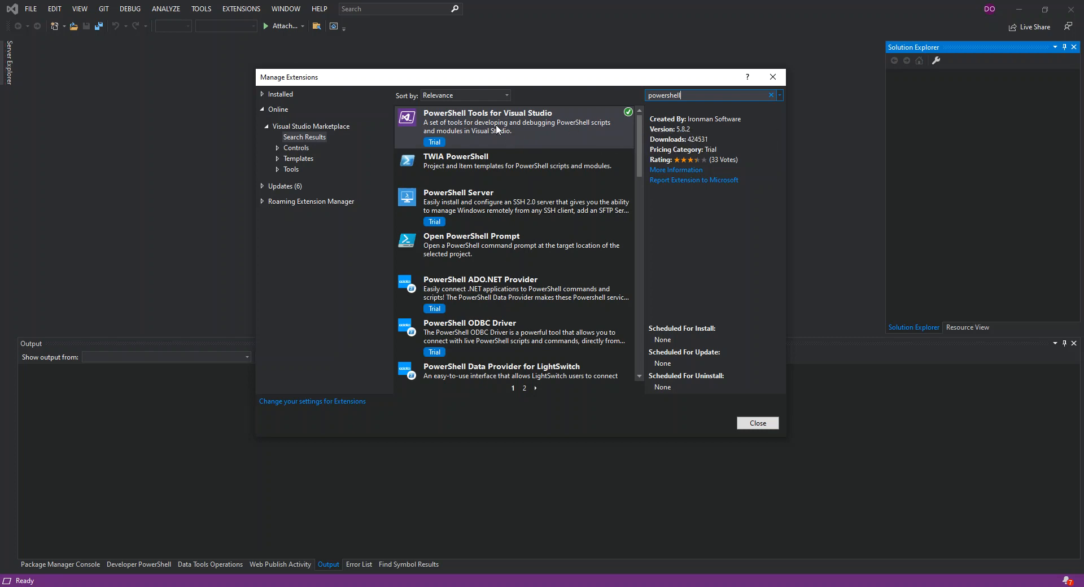
{"action": "mouse_move", "coordinate": [463, 143]}
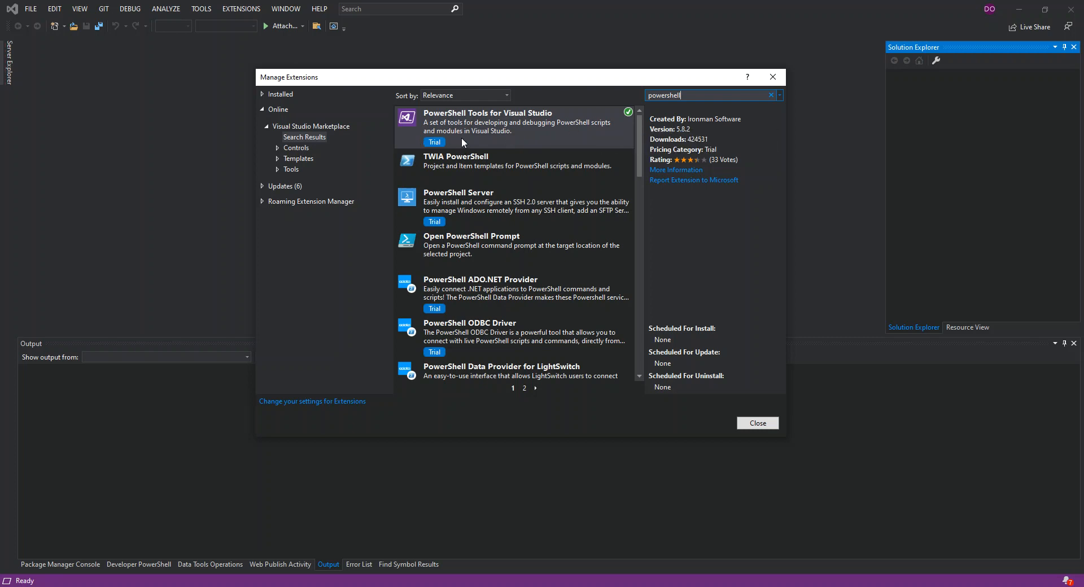
{"action": "mouse_move", "coordinate": [835, 520]}
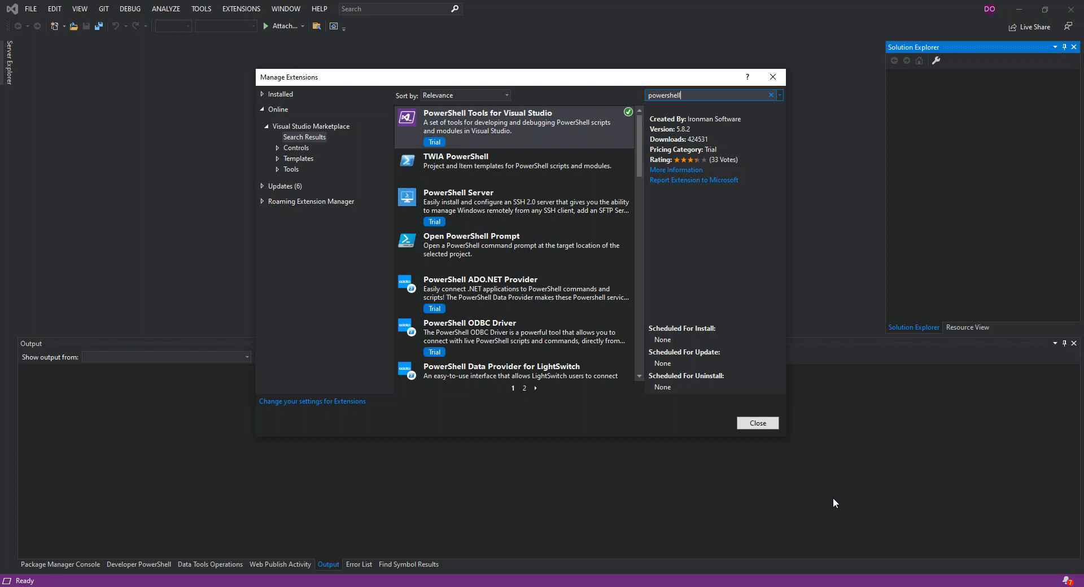
{"action": "mouse_move", "coordinate": [833, 500]}
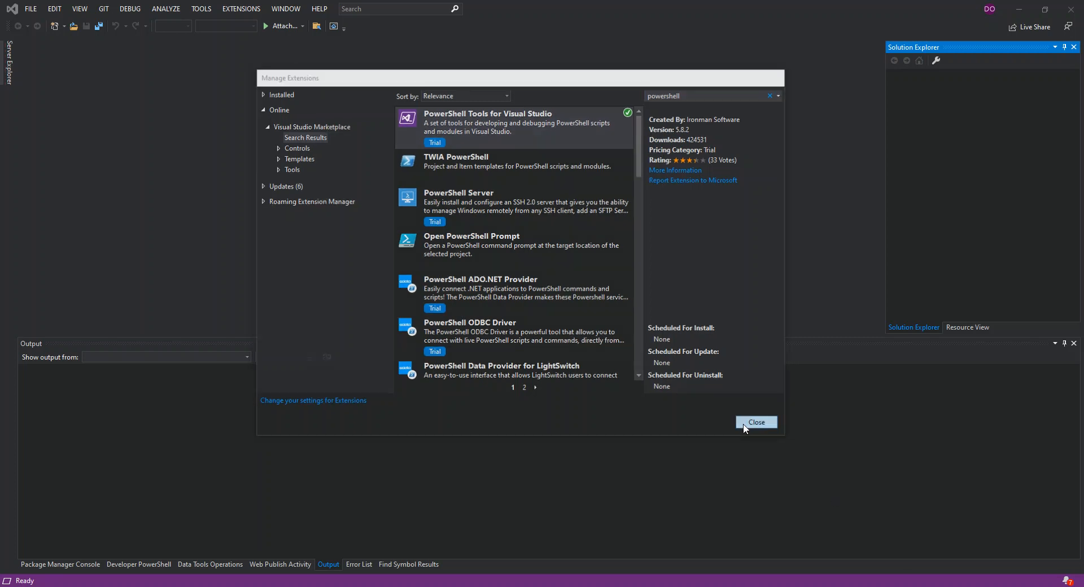
Close the Manage Extensions dialog, returning to the empty IDE.
{"action": "left_click", "coordinate": [757, 422]}
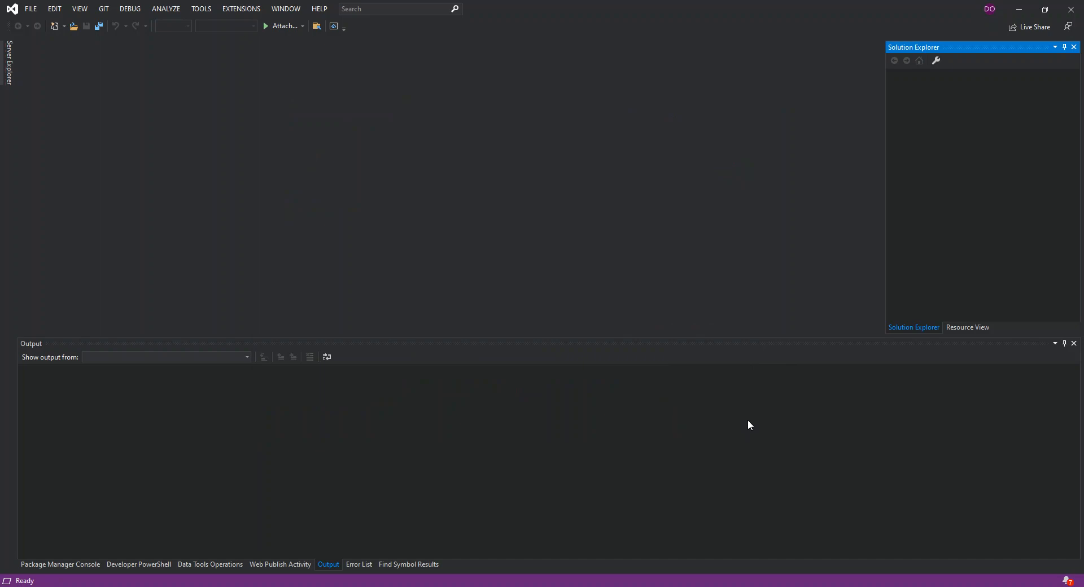
{"action": "mouse_move", "coordinate": [752, 421]}
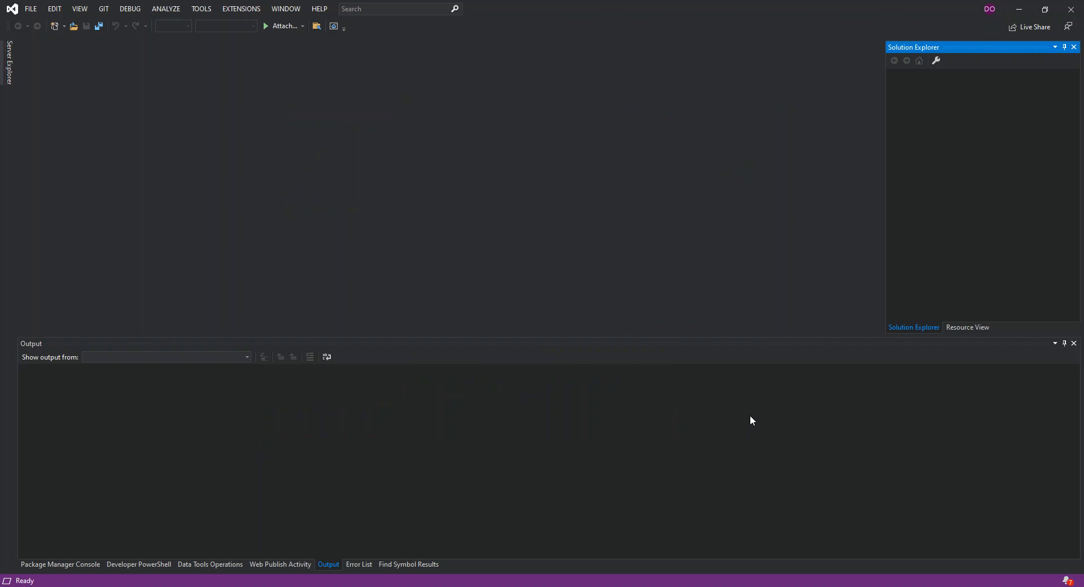
{"action": "mouse_move", "coordinate": [756, 415]}
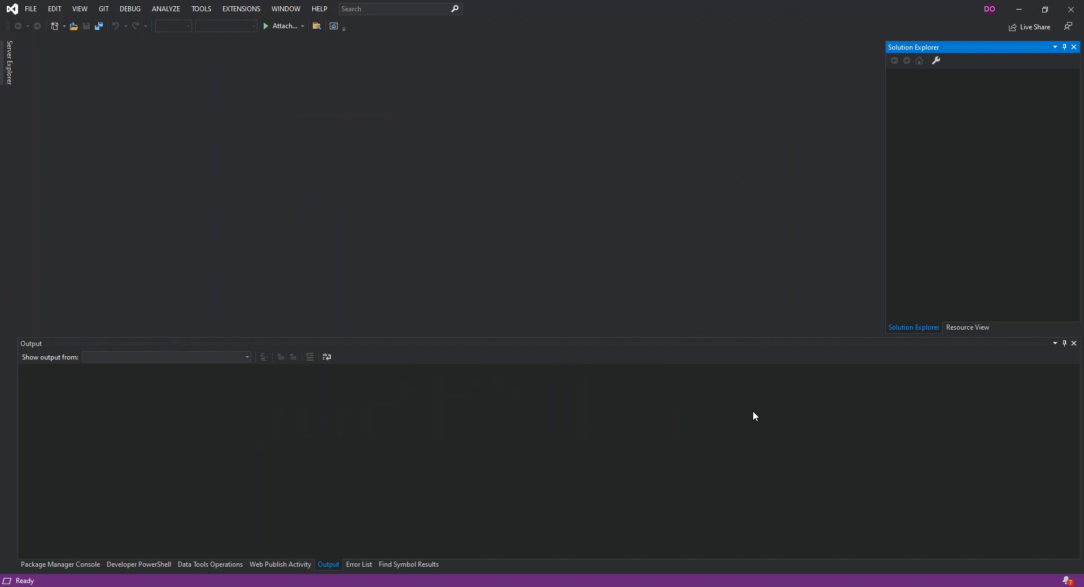
{"action": "mouse_move", "coordinate": [747, 452]}
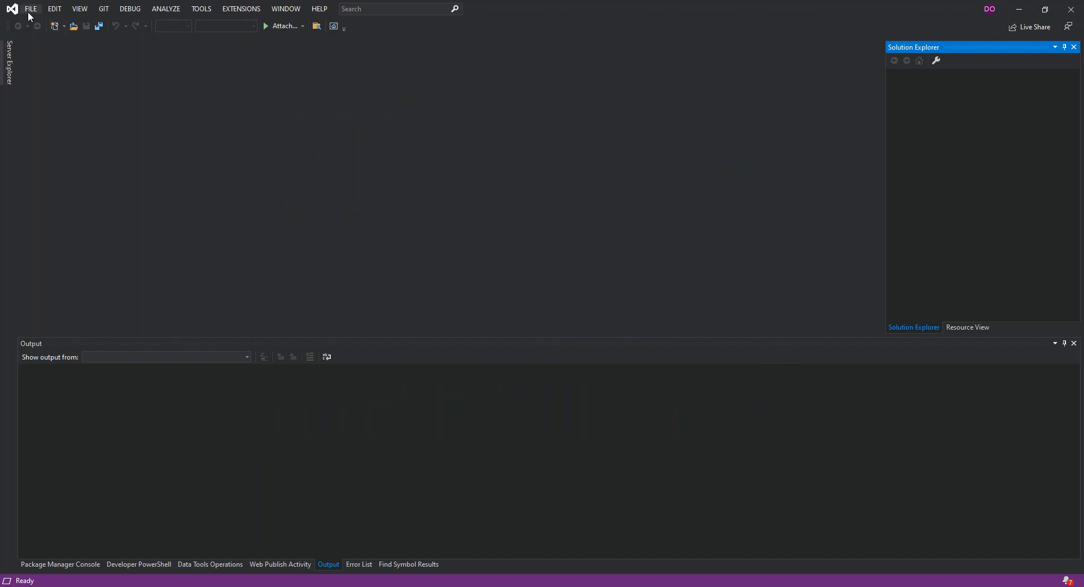
{"action": "mouse_move", "coordinate": [47, 72]}
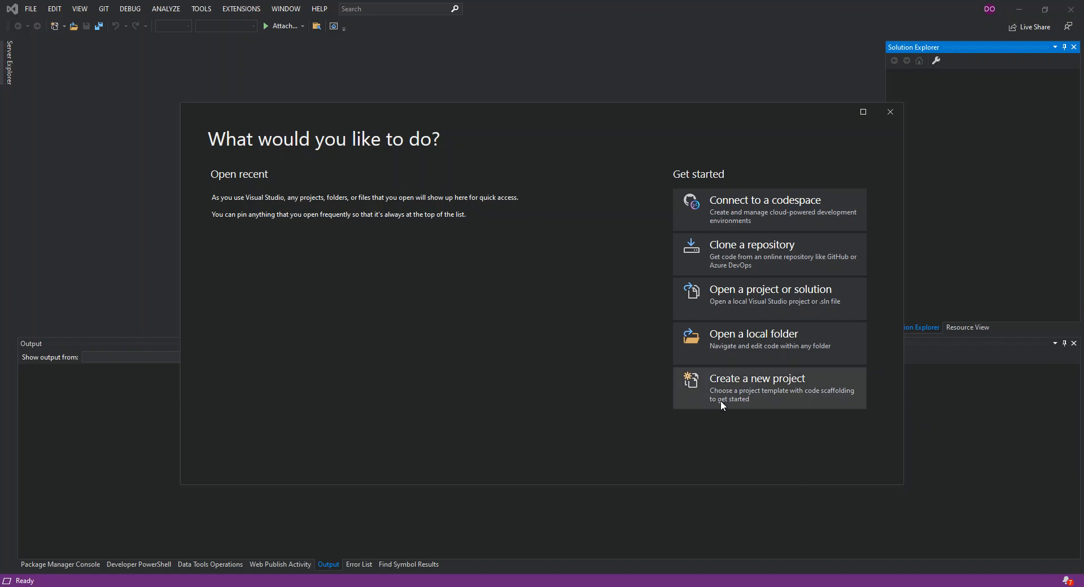
Start a new project and filter the templates to the PowerShell language.
{"action": "left_click", "coordinate": [758, 388]}
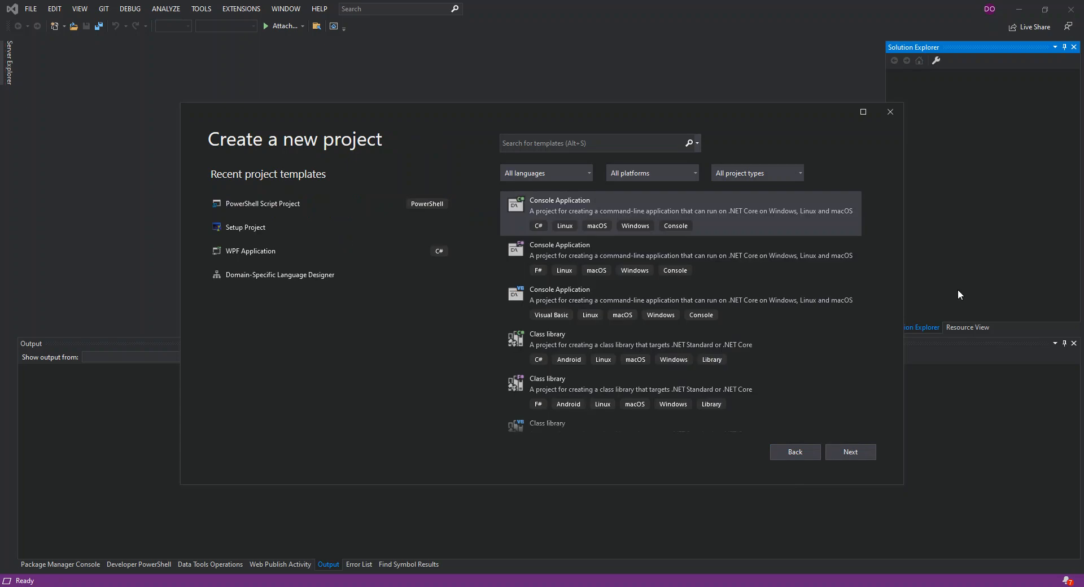
{"action": "mouse_move", "coordinate": [456, 116]}
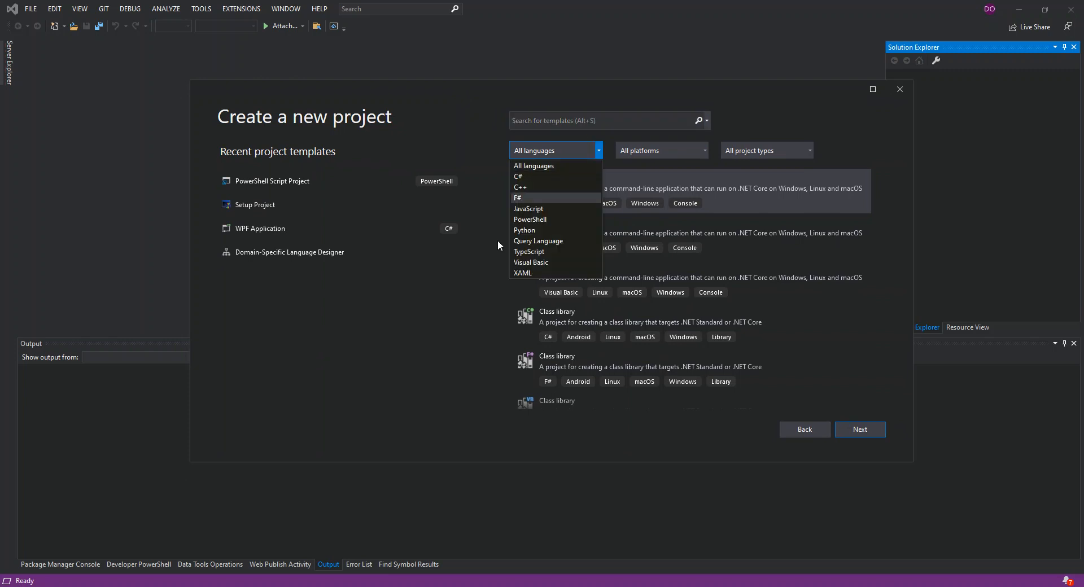
{"action": "mouse_move", "coordinate": [535, 219]}
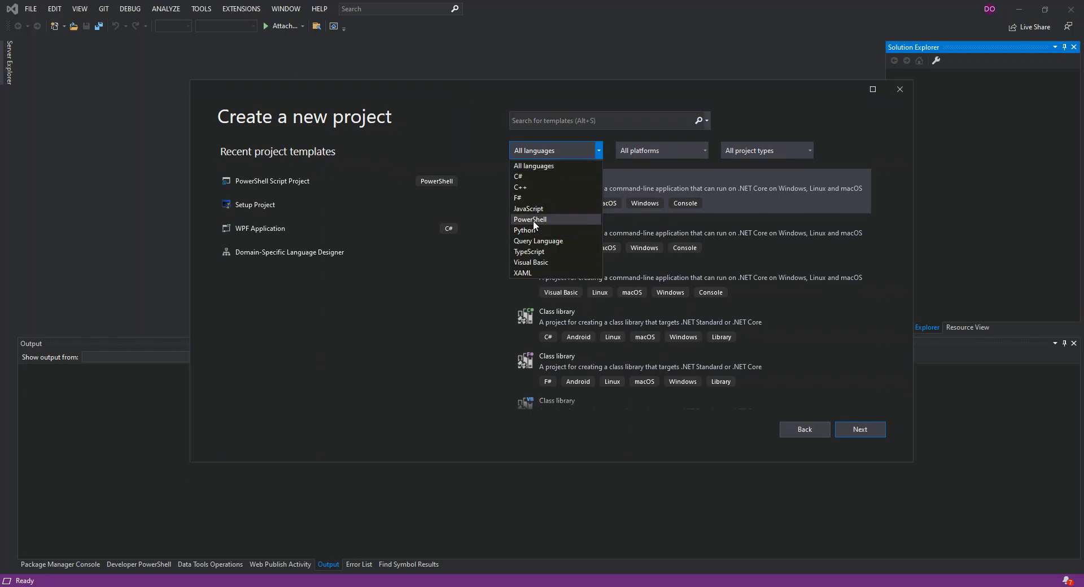
{"action": "left_click", "coordinate": [531, 219]}
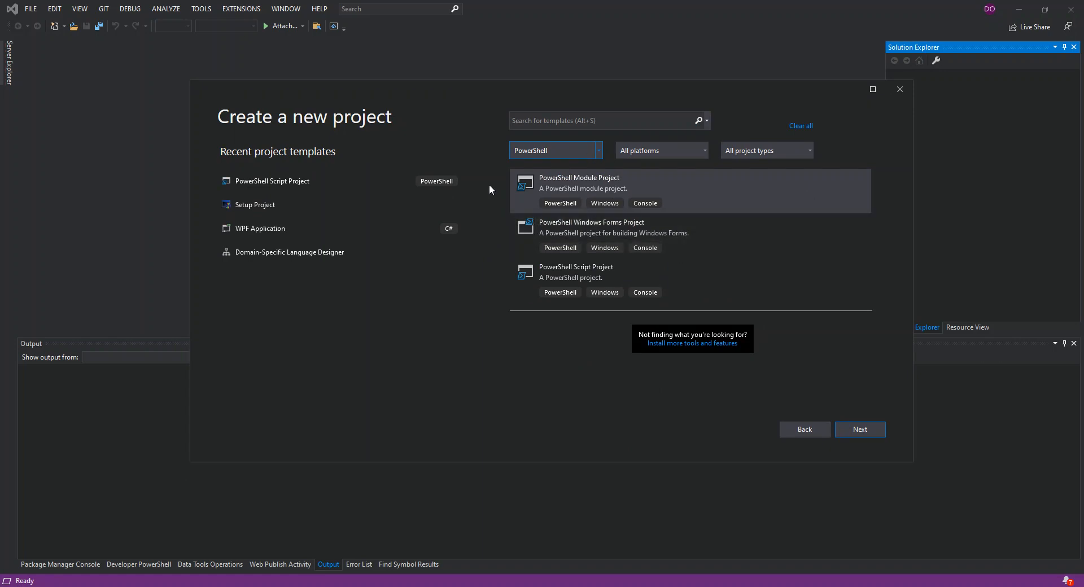
{"action": "mouse_move", "coordinate": [494, 171]}
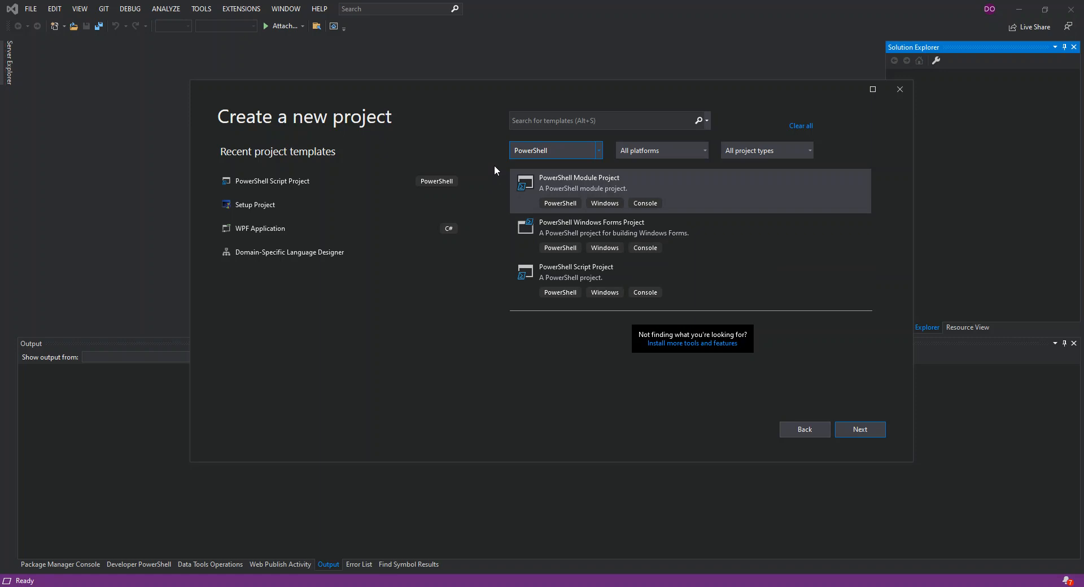
{"action": "mouse_move", "coordinate": [536, 185]}
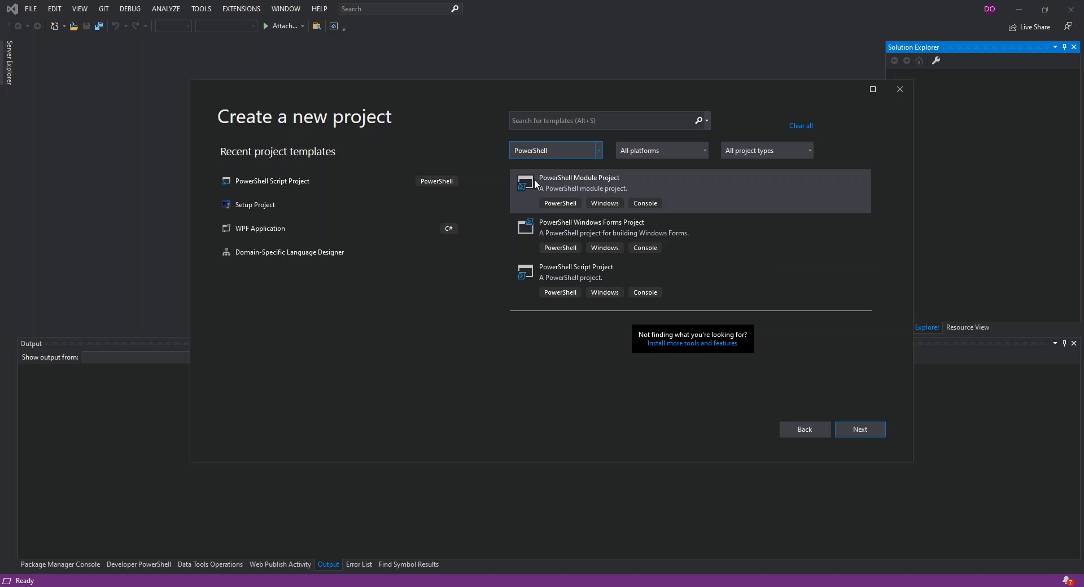
{"action": "mouse_move", "coordinate": [619, 189]}
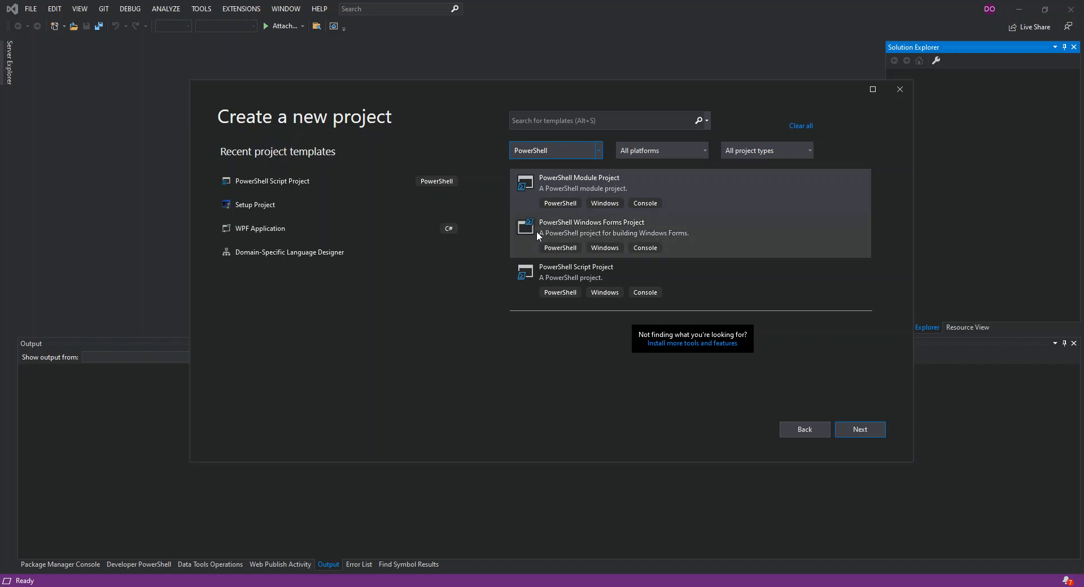
{"action": "mouse_move", "coordinate": [626, 234]}
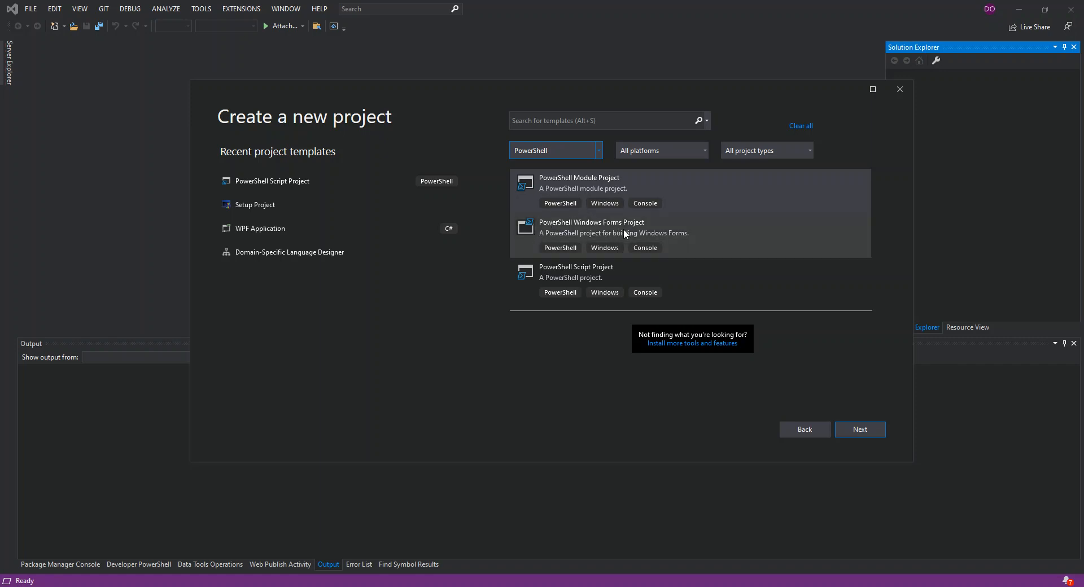
{"action": "mouse_move", "coordinate": [662, 239]}
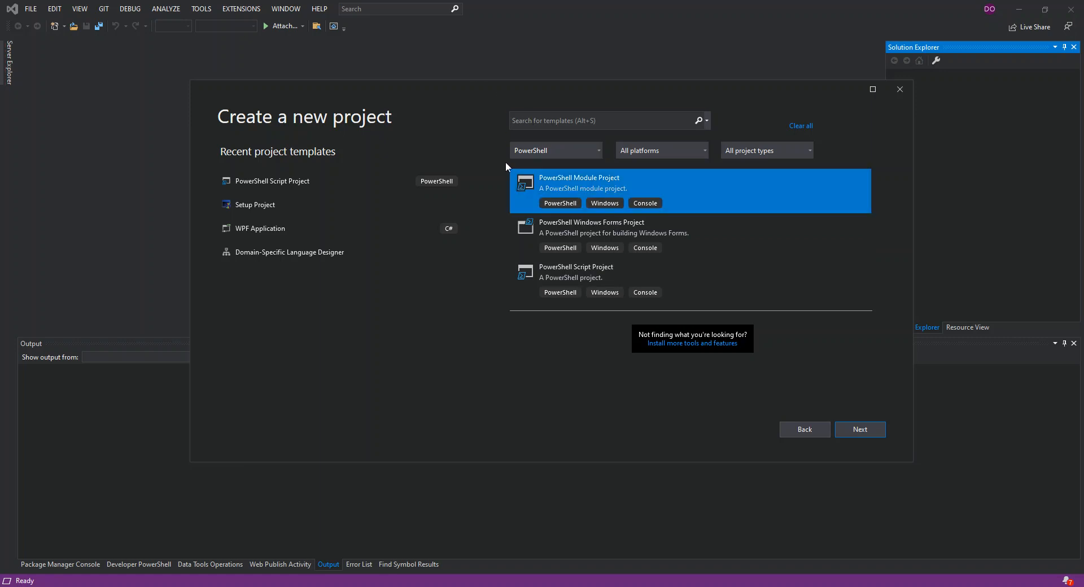
{"action": "mouse_move", "coordinate": [606, 193]}
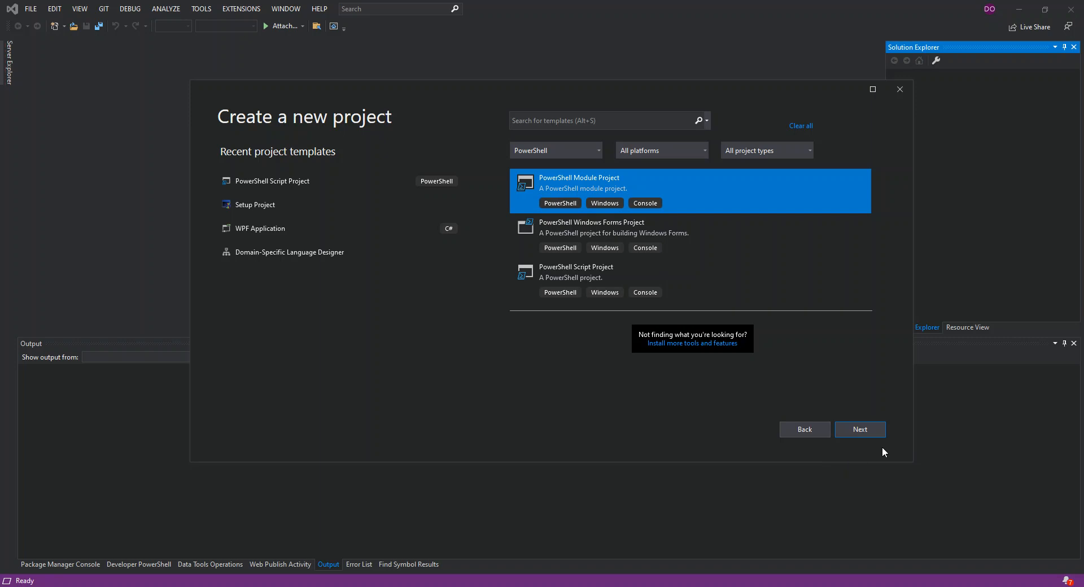
Create PowerShellModuleProject1 with the default name in the repos folder.
{"action": "left_click", "coordinate": [861, 429]}
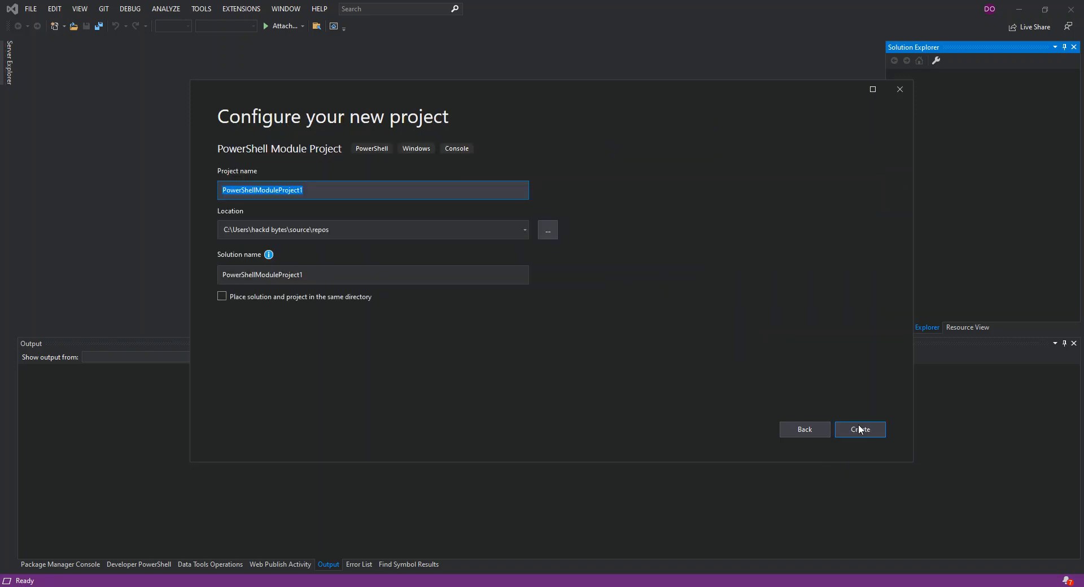
{"action": "mouse_move", "coordinate": [464, 134]}
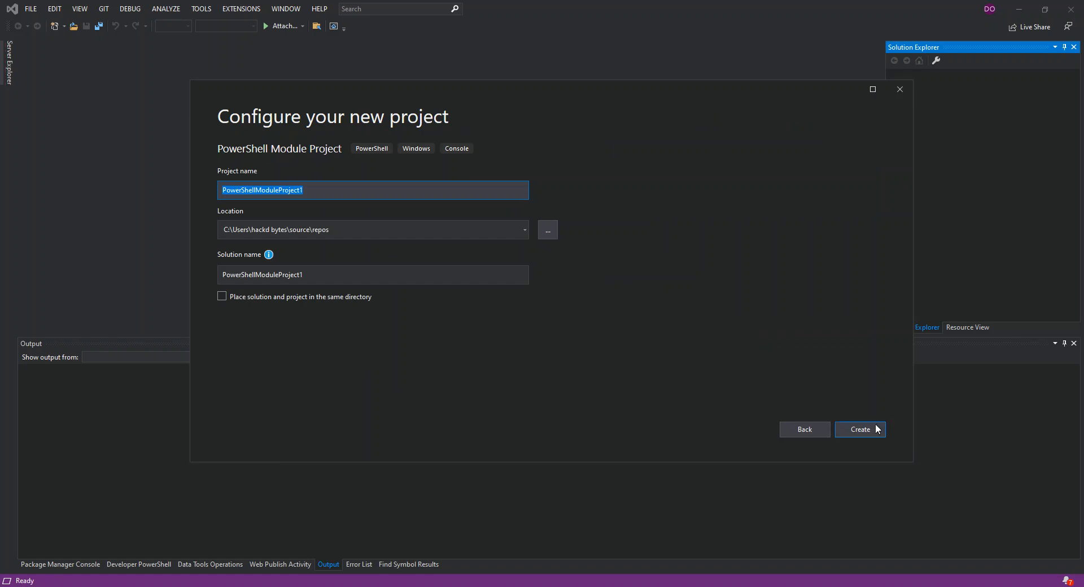
{"action": "left_click", "coordinate": [861, 430]}
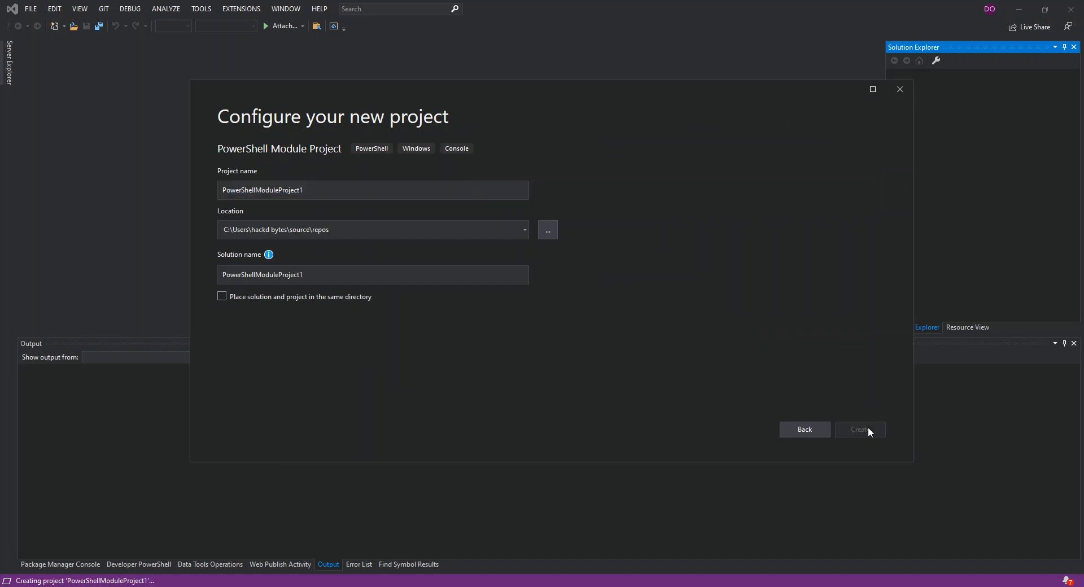
{"action": "mouse_move", "coordinate": [1027, 464]}
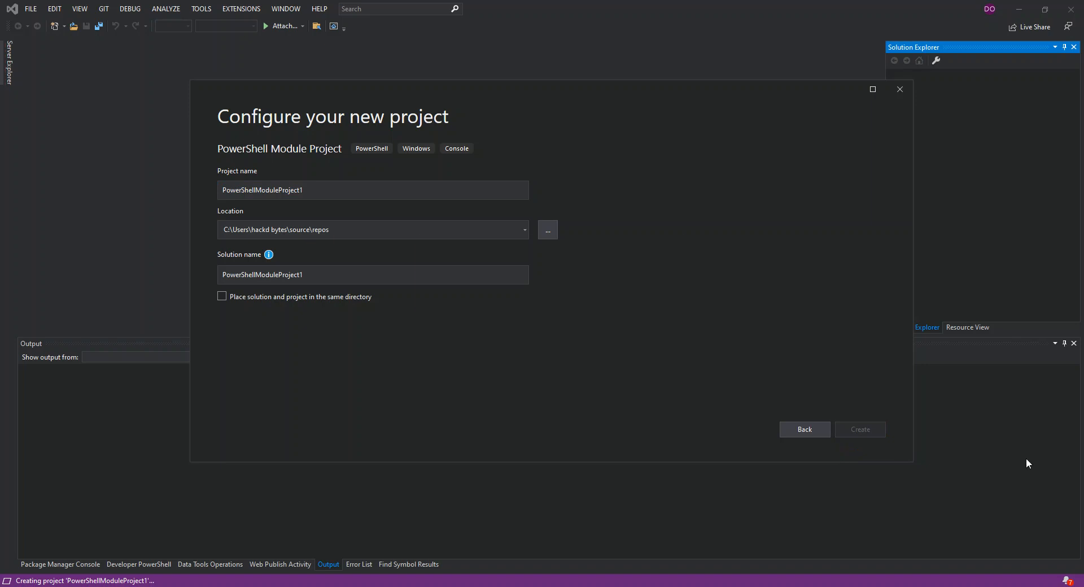
Dismiss the hover notice in the .psm1 code and collapse the module project's file tree.
{"action": "left_click", "coordinate": [861, 430]}
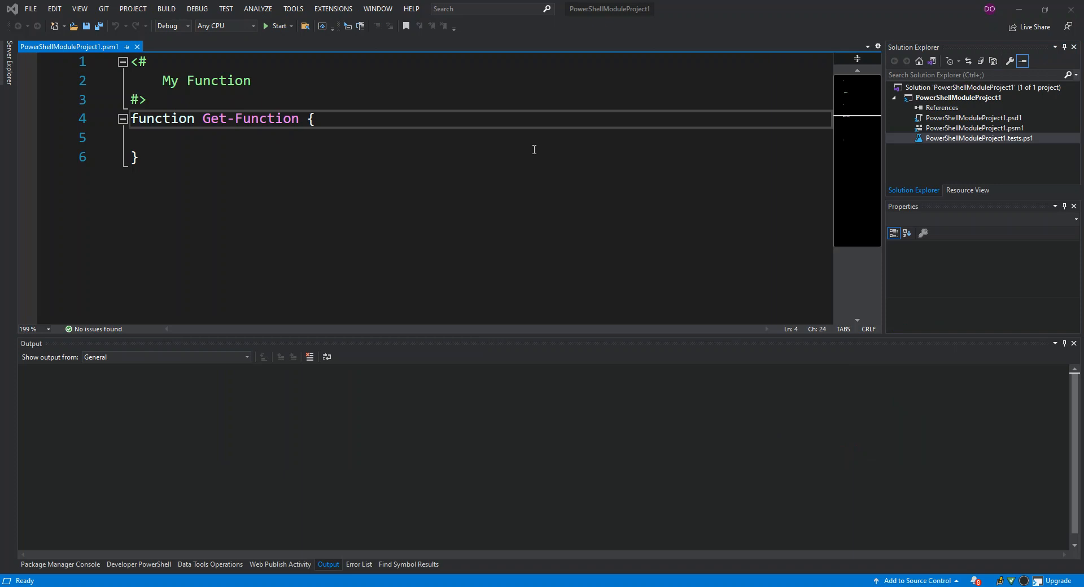
{"action": "mouse_move", "coordinate": [549, 187]}
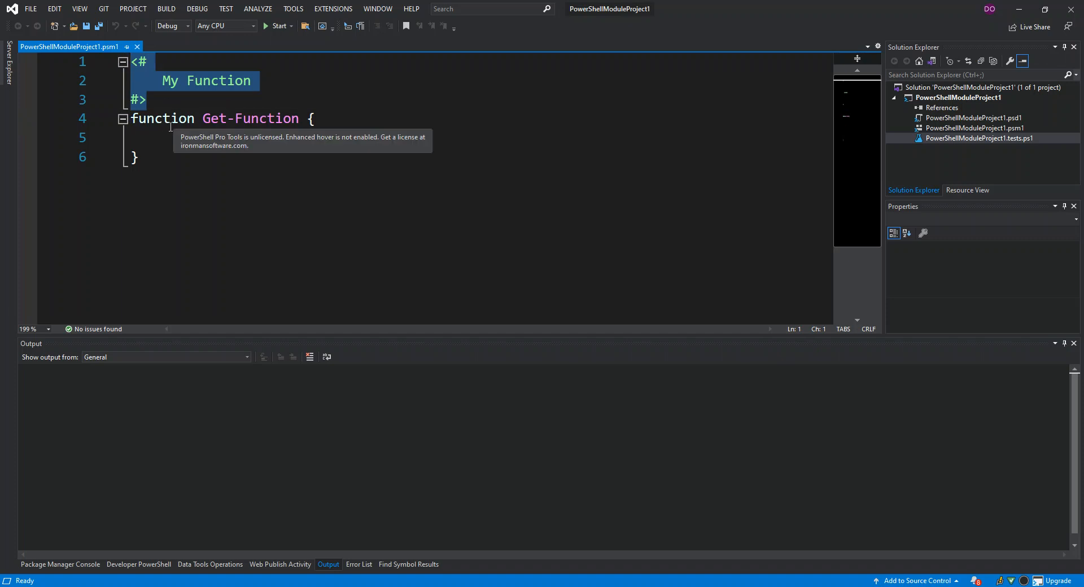
{"action": "mouse_move", "coordinate": [196, 138]}
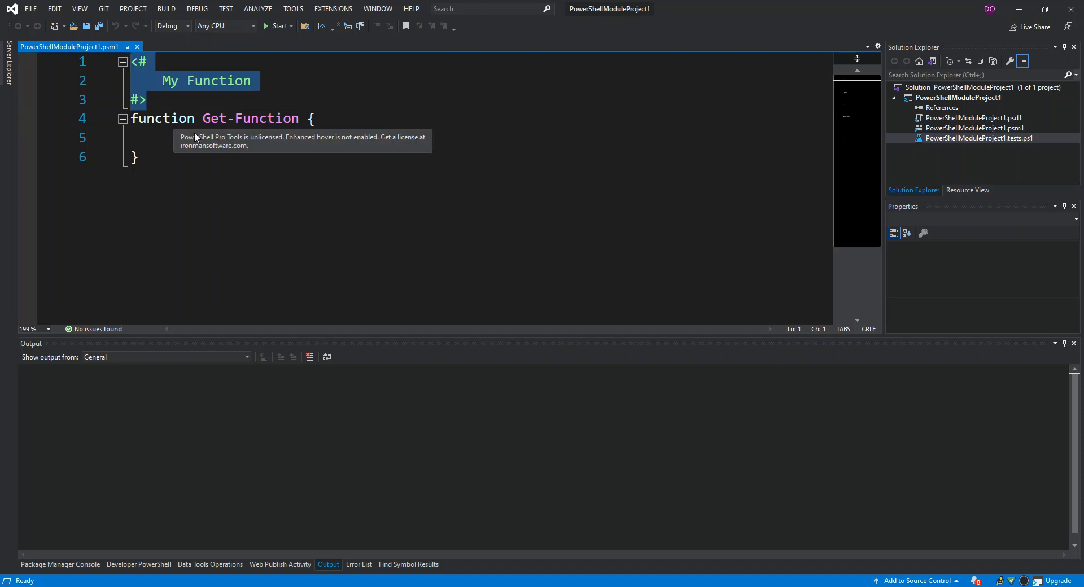
{"action": "mouse_move", "coordinate": [232, 146]}
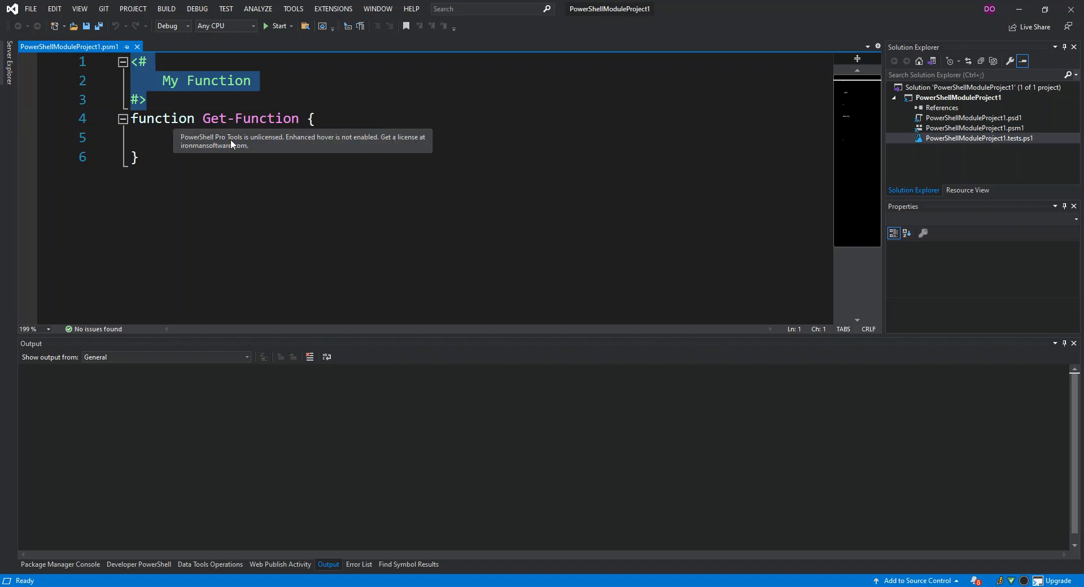
{"action": "mouse_move", "coordinate": [329, 150]}
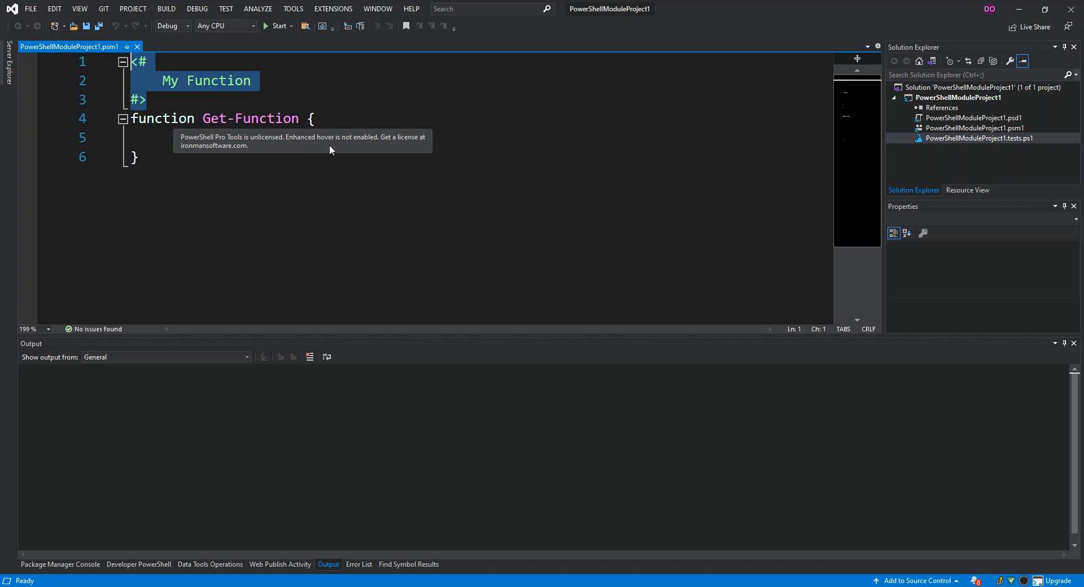
{"action": "left_click", "coordinate": [138, 157]}
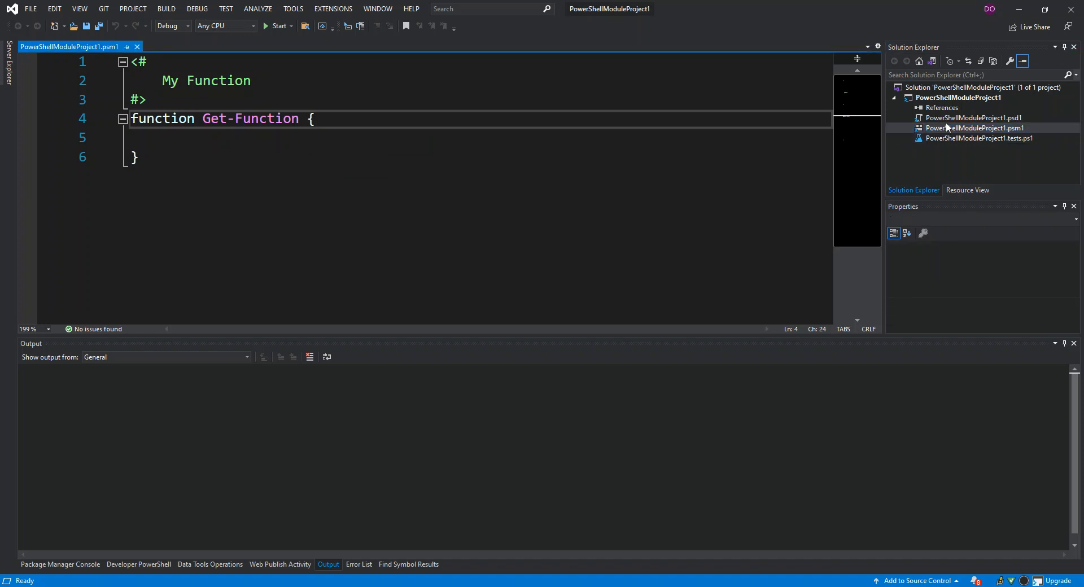
{"action": "double_click", "coordinate": [249, 119]}
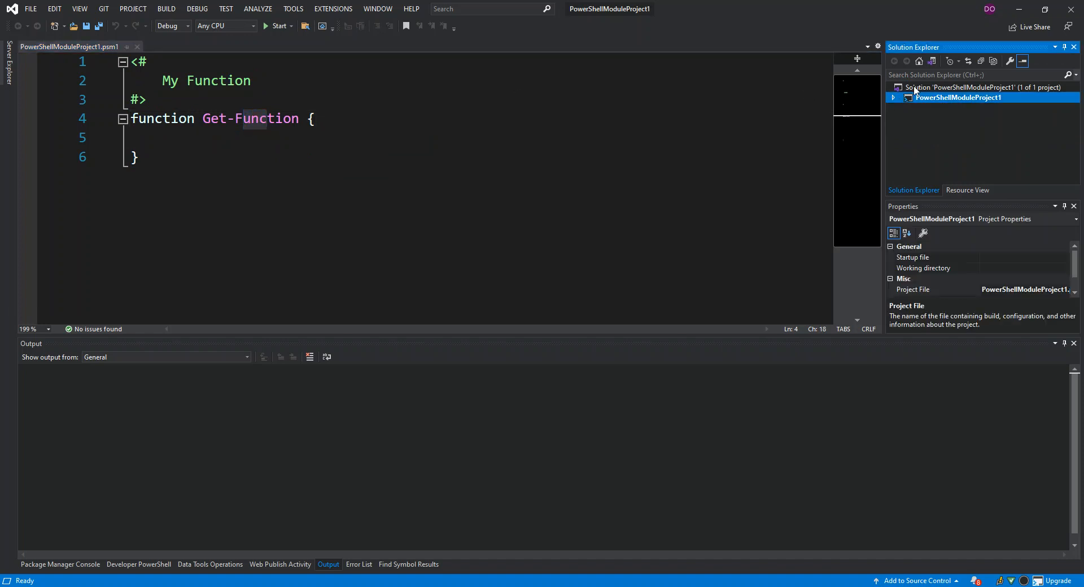
Add a PowerShell Script Project named PowerShellProject1 to the solution.
{"action": "right_click", "coordinate": [958, 87]}
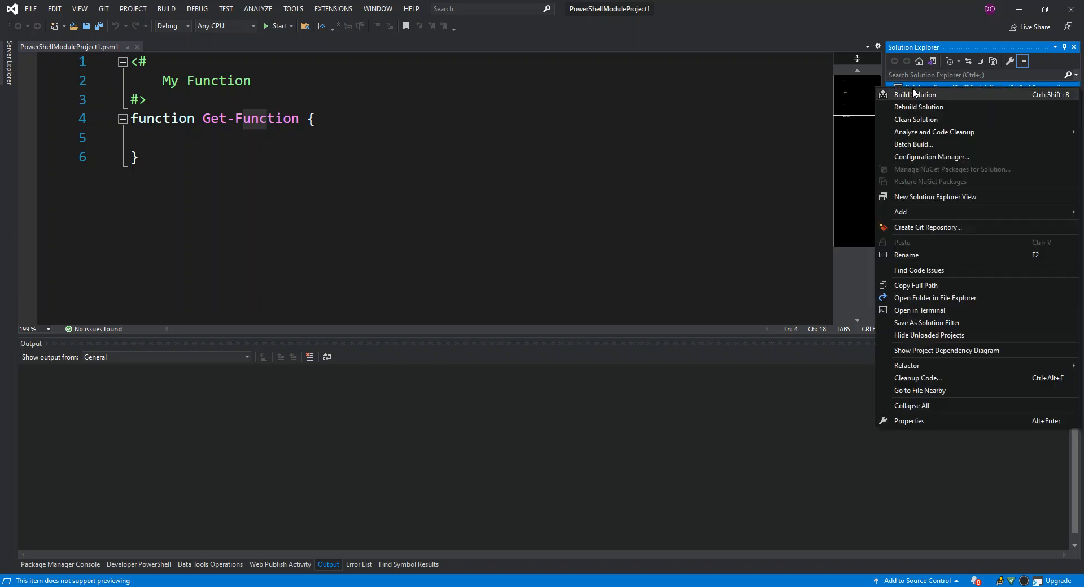
{"action": "mouse_move", "coordinate": [901, 220]}
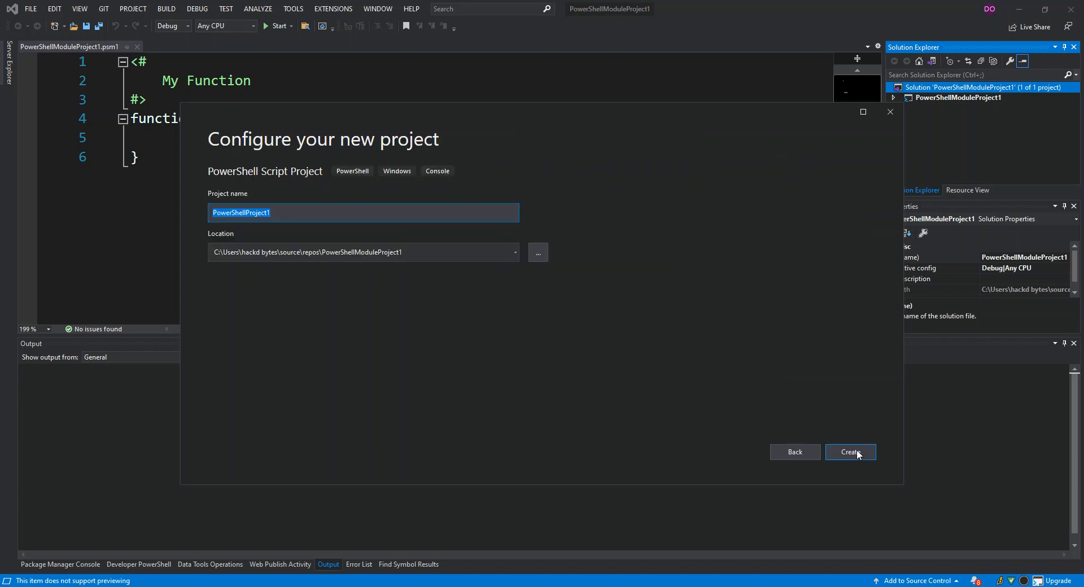
{"action": "left_click", "coordinate": [851, 452]}
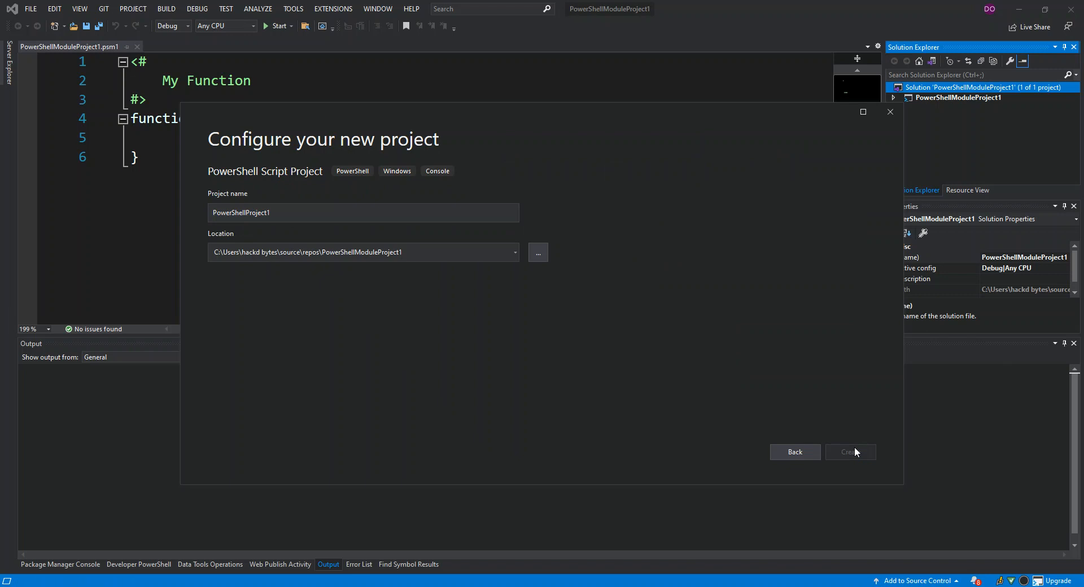
{"action": "left_click", "coordinate": [851, 452]}
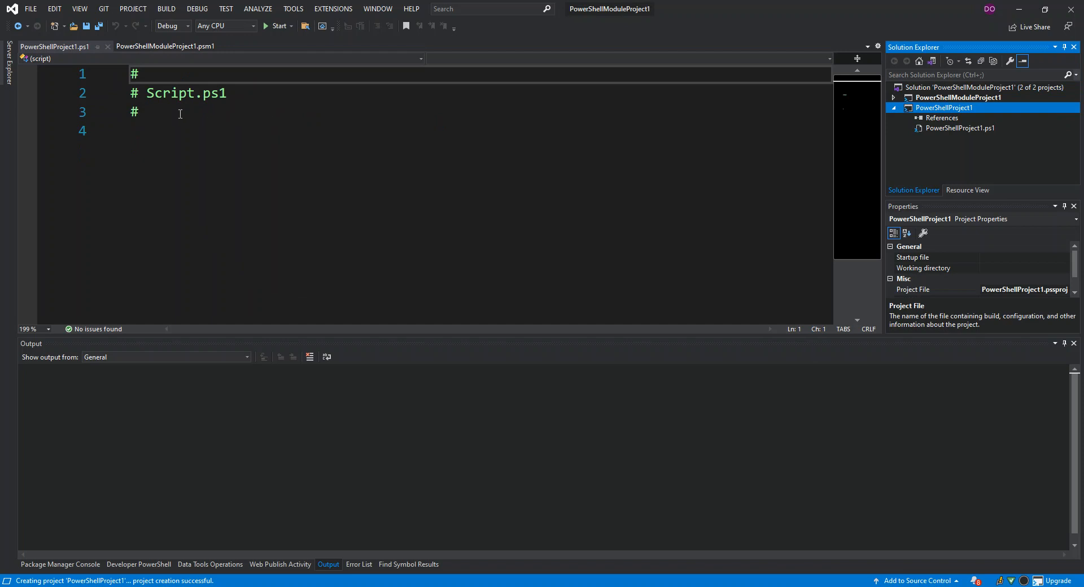
{"action": "mouse_move", "coordinate": [773, 244]}
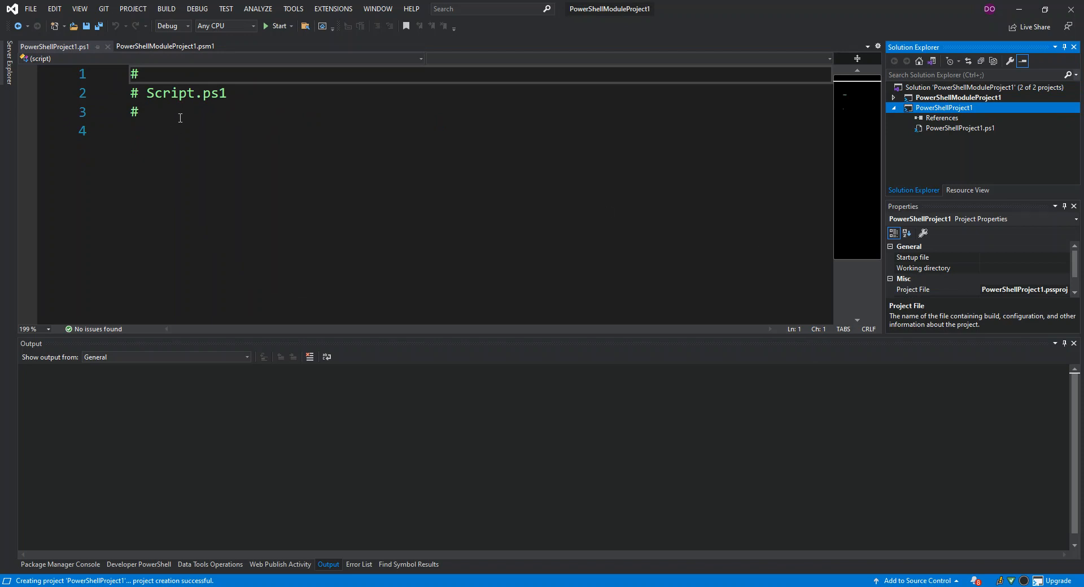
Add the line 'ping google.com' below the script's header comment.
{"action": "left_click", "coordinate": [179, 112]}
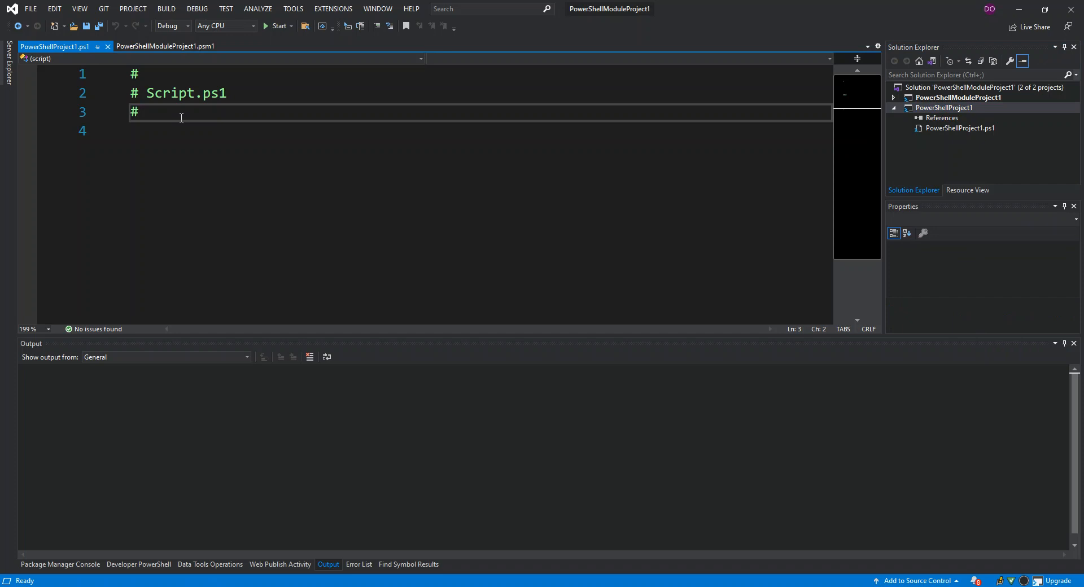
{"action": "key", "text": "Enter"}
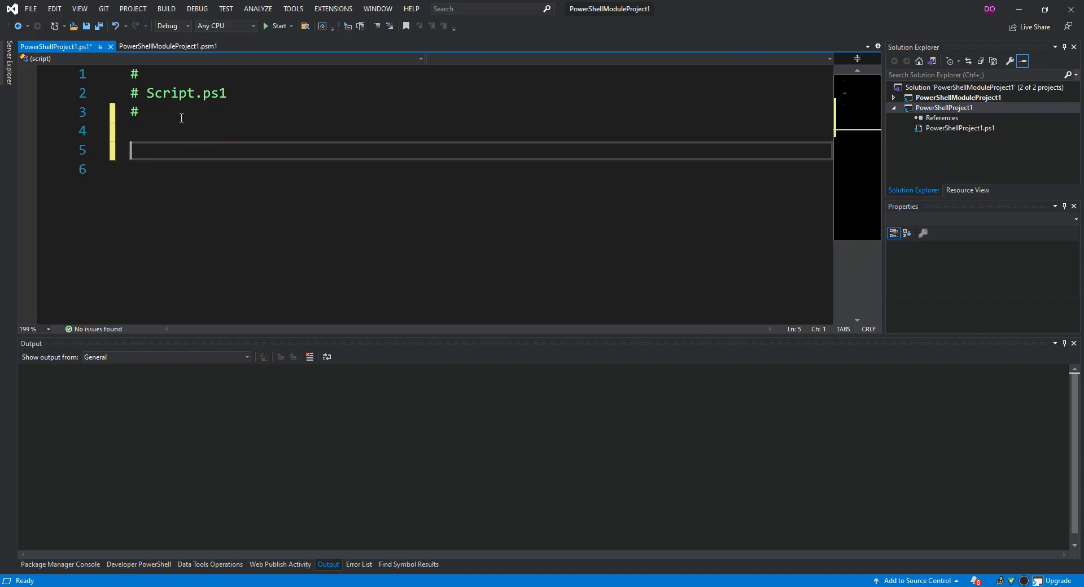
{"action": "type", "text": "ping"}
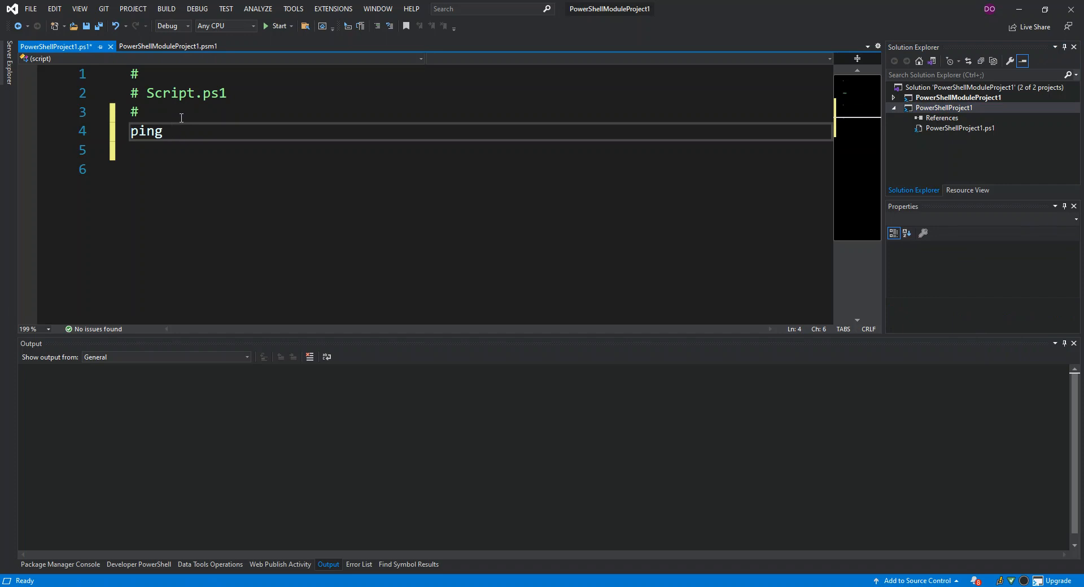
{"action": "type", "text": "googl"}
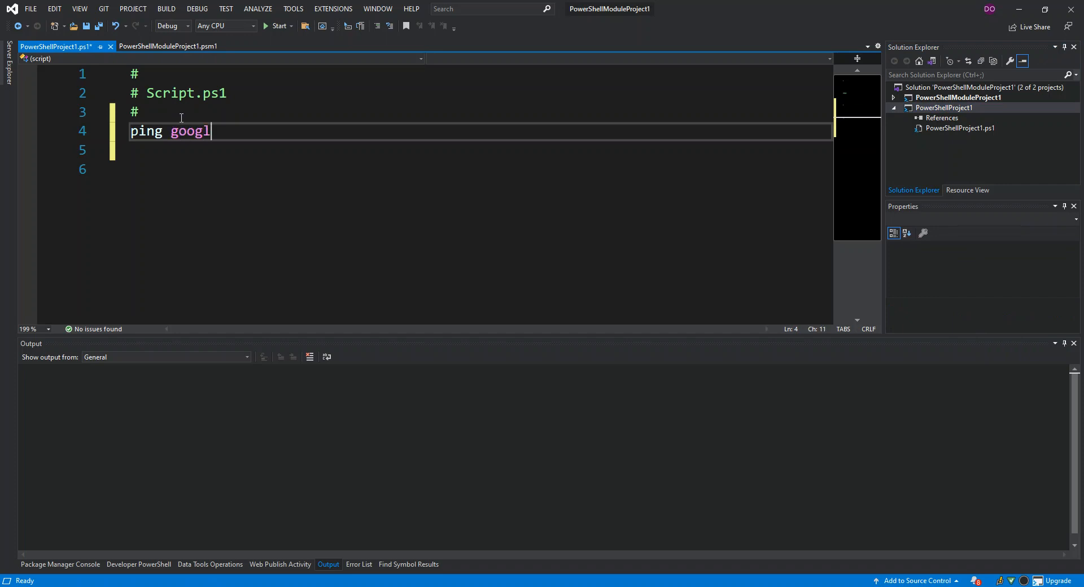
{"action": "type", "text": "e.com"}
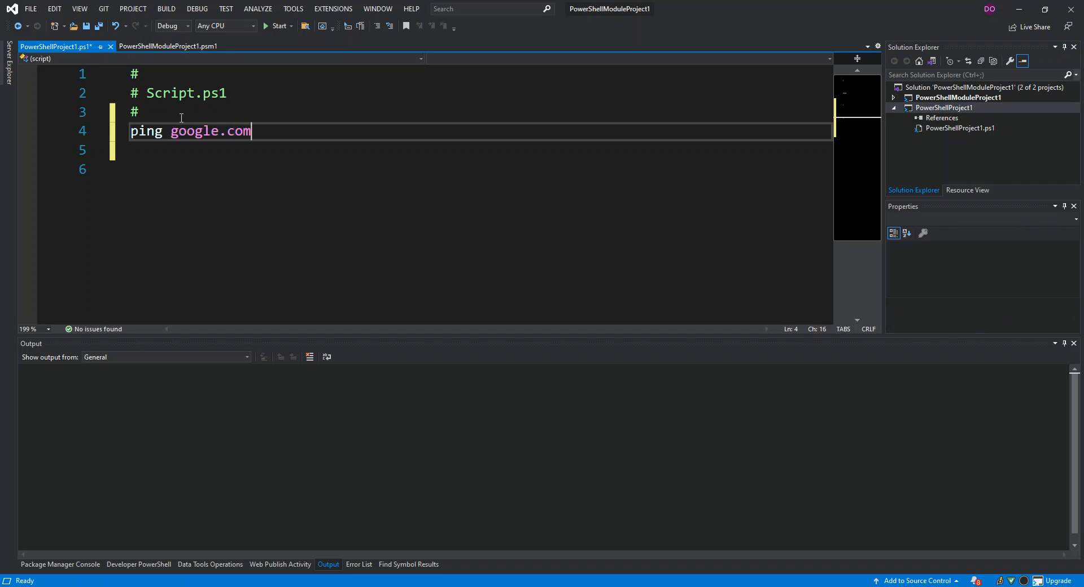
{"action": "mouse_move", "coordinate": [204, 66]}
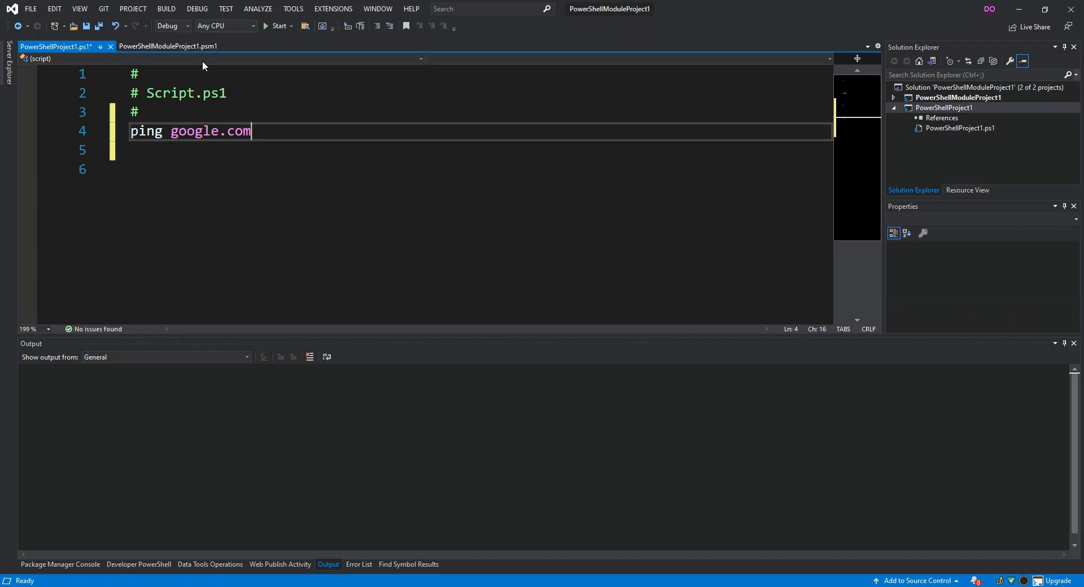
Run the script from Start so four google.com ping replies with 0% loss appear in Output.
{"action": "left_click", "coordinate": [279, 26]}
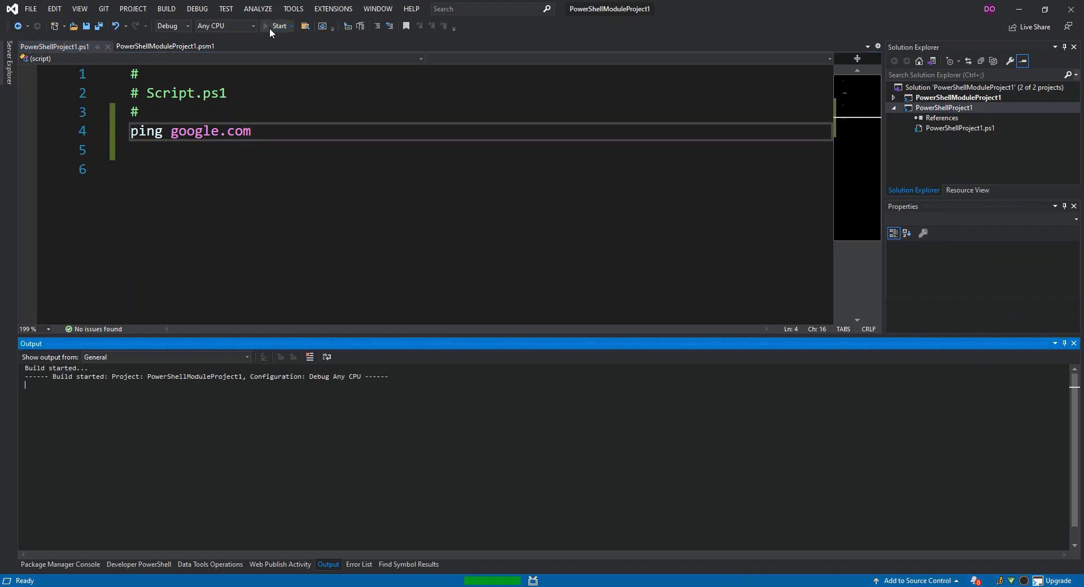
{"action": "left_click", "coordinate": [277, 26]}
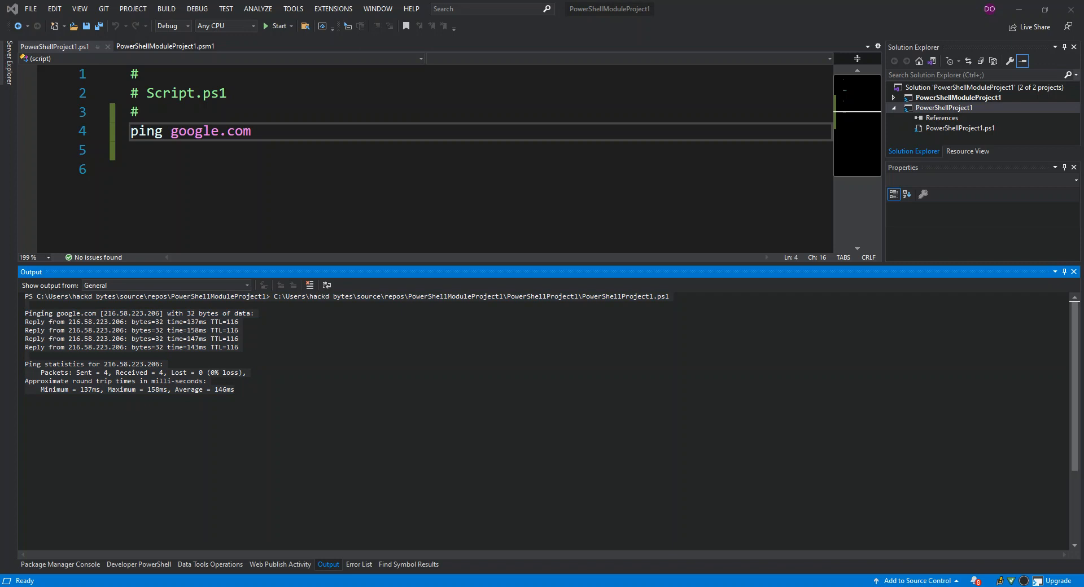
{"action": "mouse_move", "coordinate": [309, 148]}
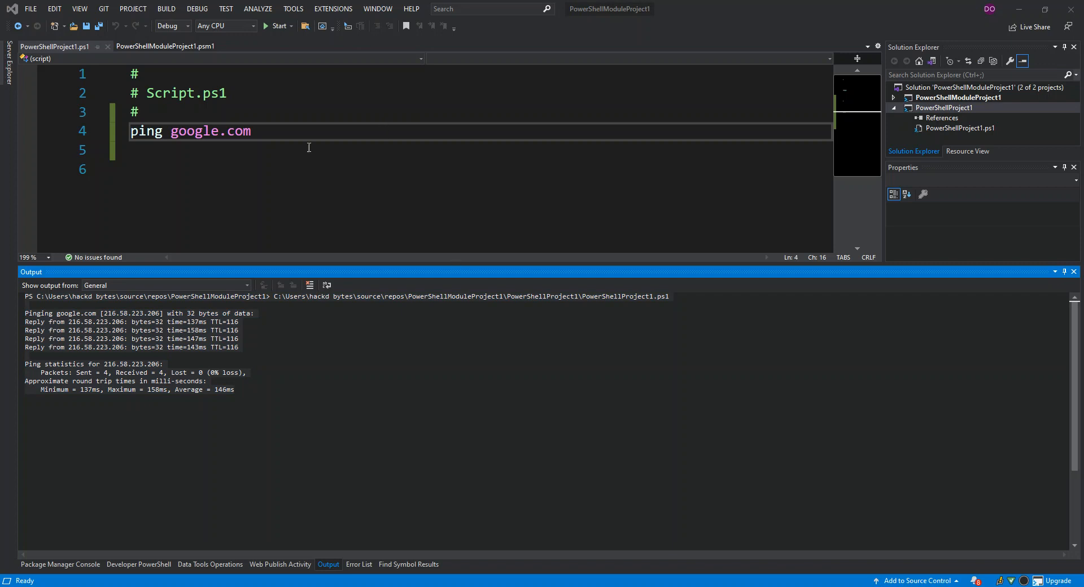
{"action": "mouse_move", "coordinate": [256, 131]}
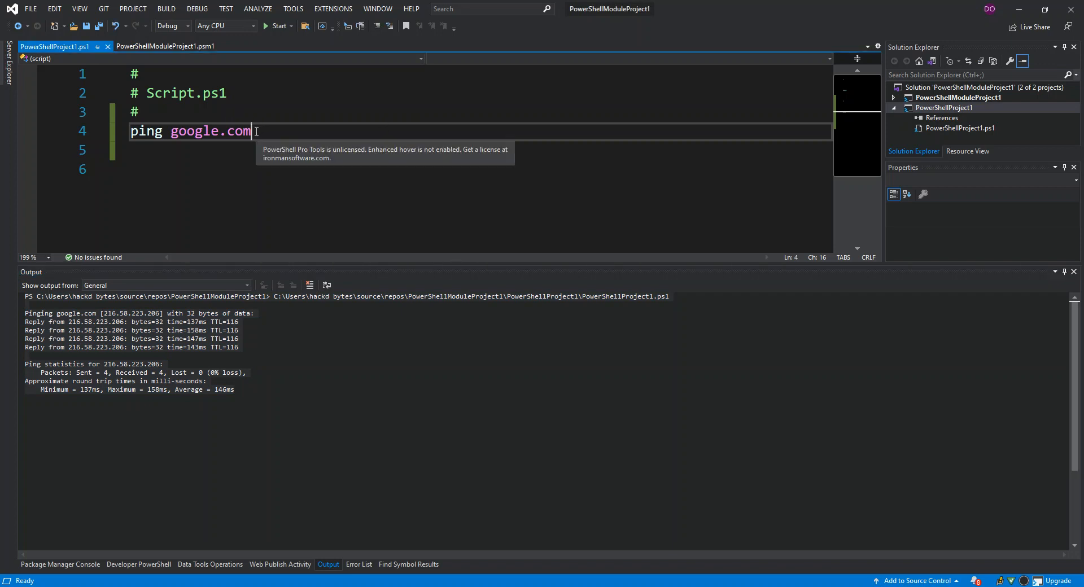
Add line 5 'Get-Process | Get-Member | Out-Host -Paging' beneath the ping command using IntelliSense.
{"action": "key", "text": "Enter"}
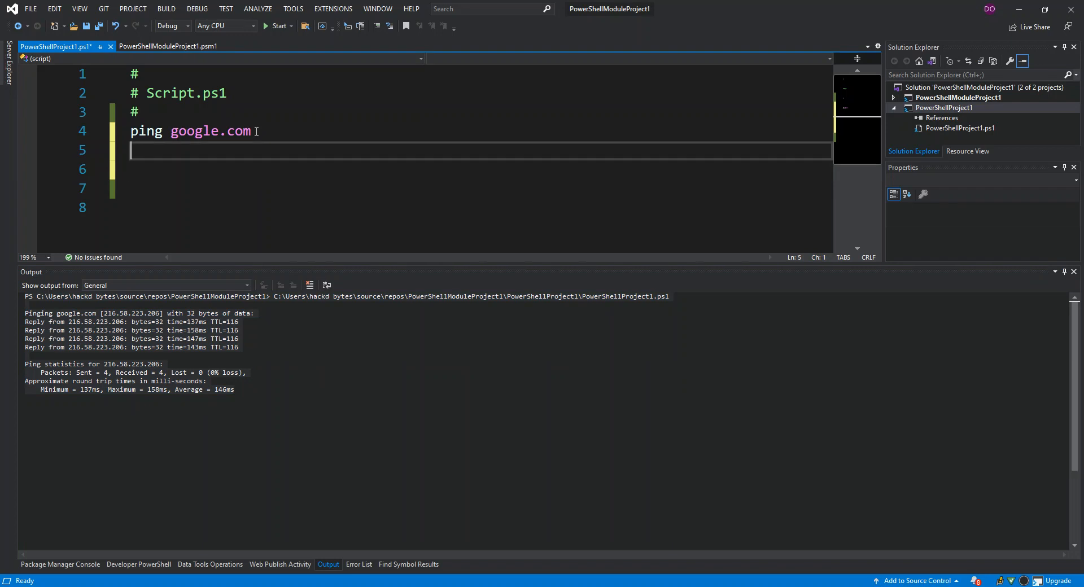
{"action": "type", "text": "Get"}
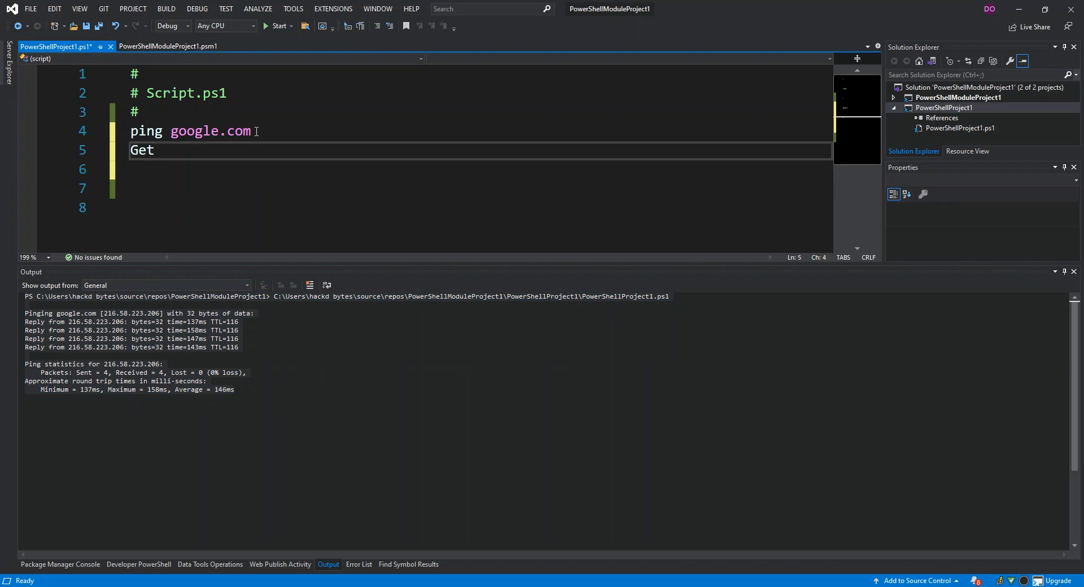
{"action": "type", "text": "-"}
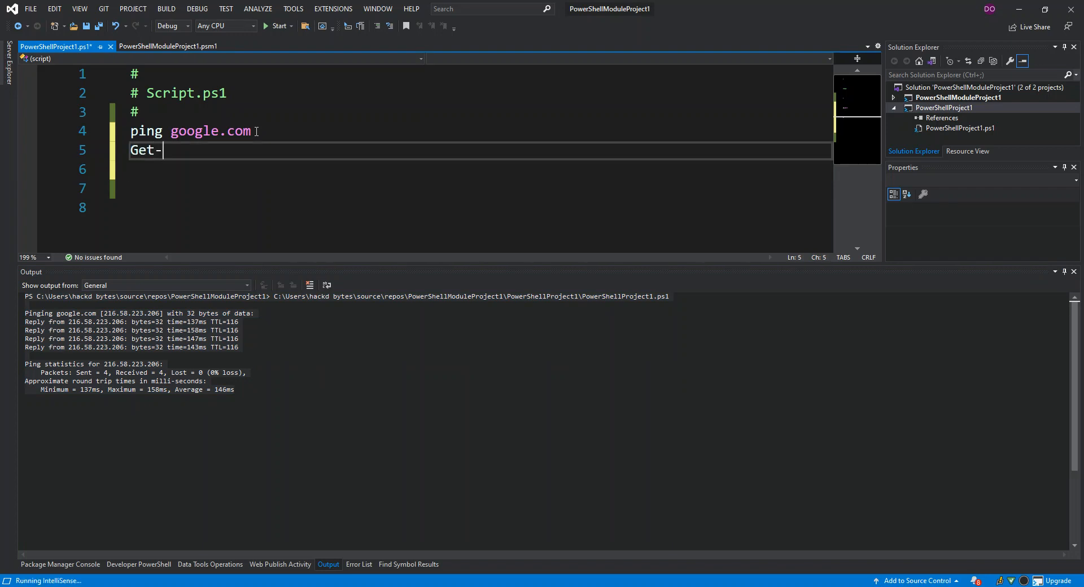
{"action": "type", "text": "Pr"}
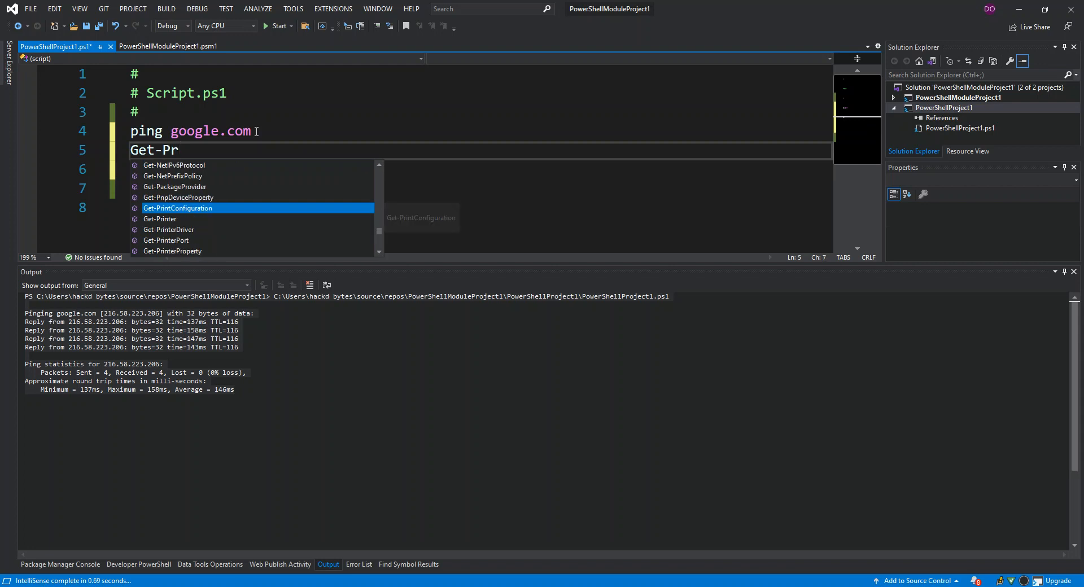
{"action": "type", "text": "o"}
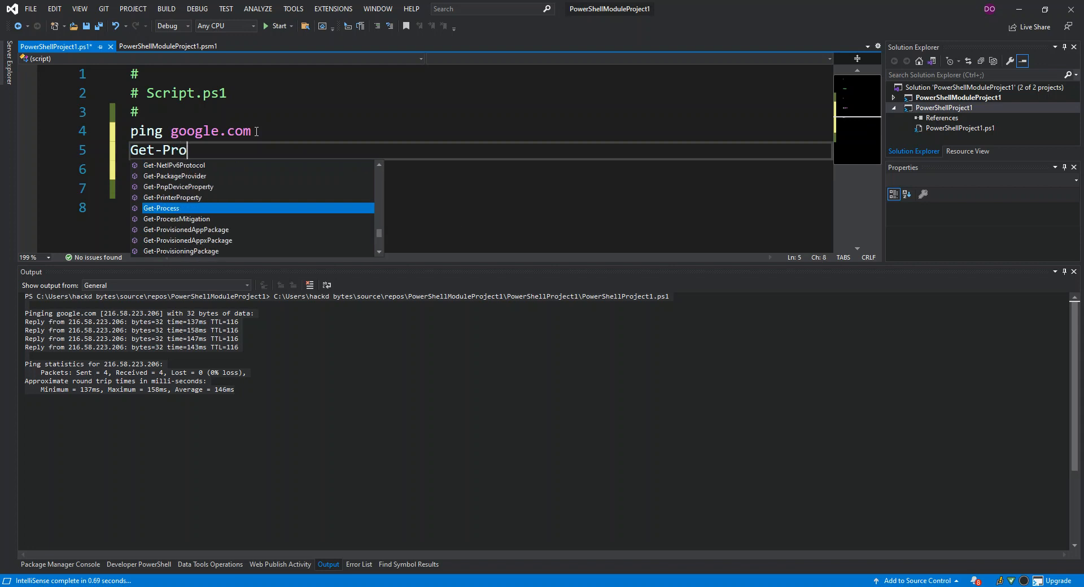
{"action": "key", "text": "Tab"}
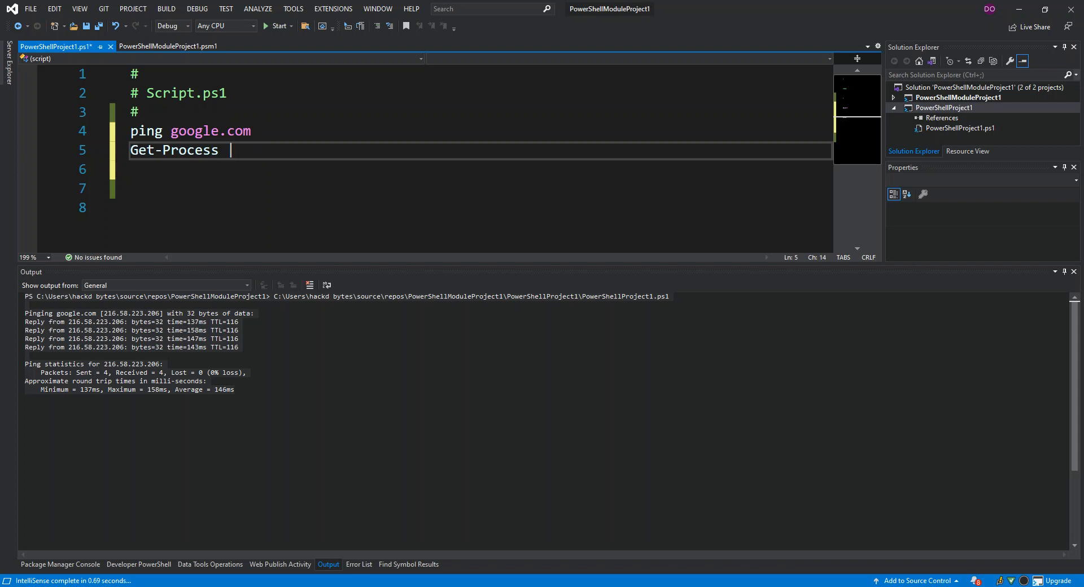
{"action": "type", "text": "| Get-Member |"}
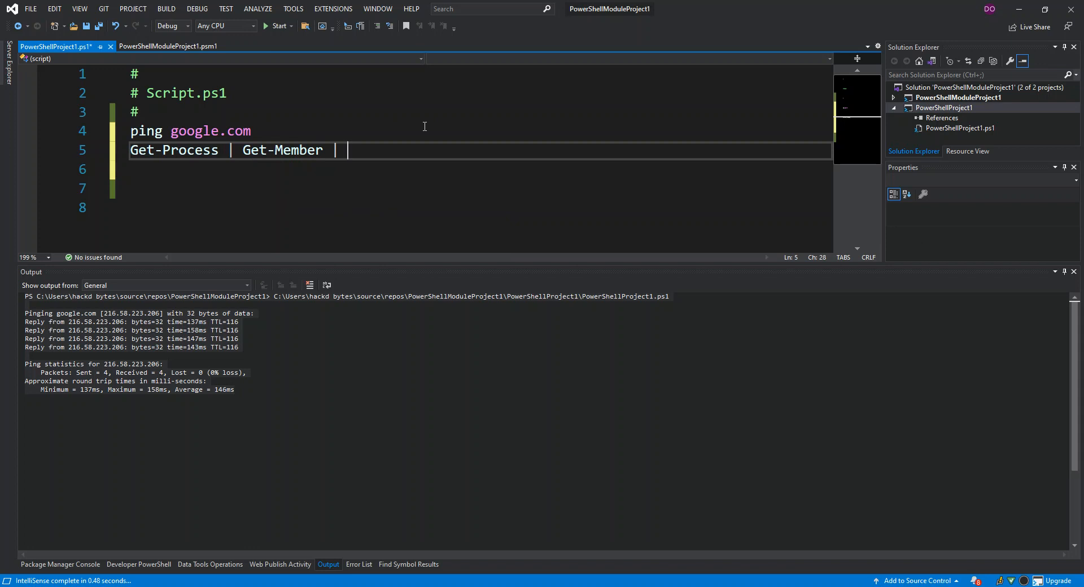
{"action": "type", "text": "Out"}
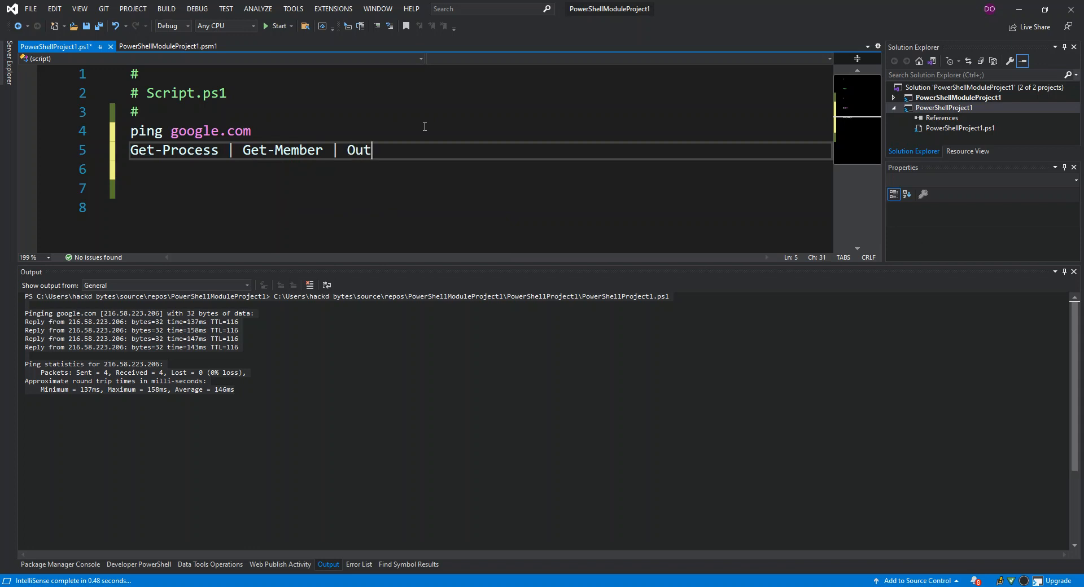
{"action": "type", "text": "-H"}
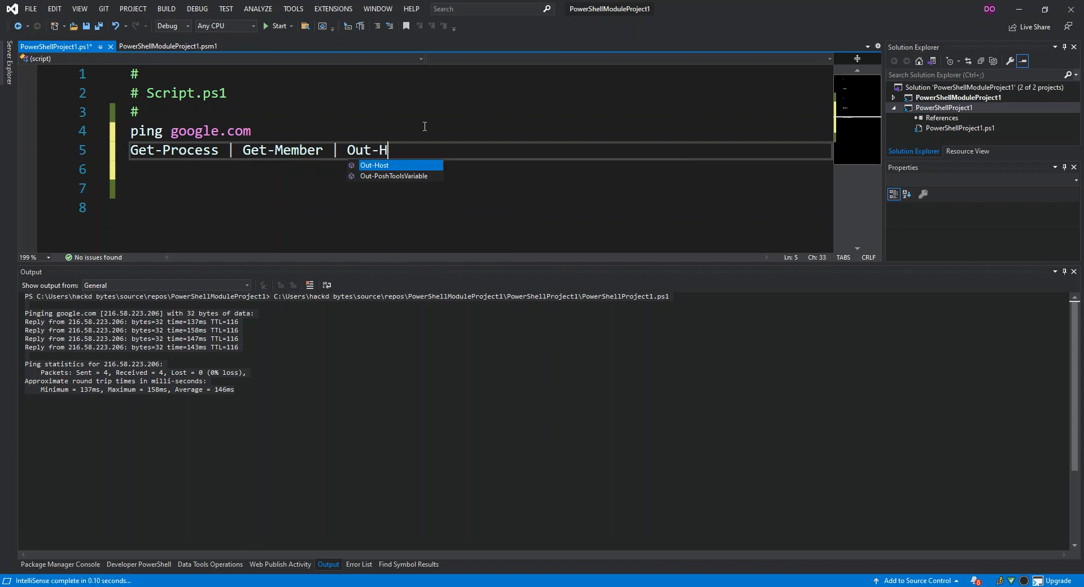
{"action": "type", "text": "ost"}
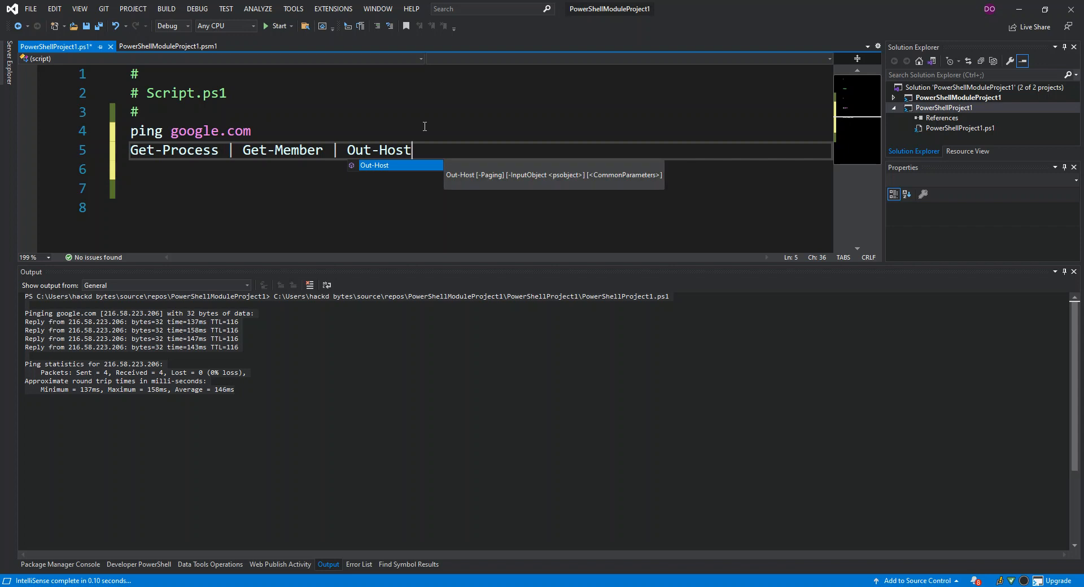
{"action": "key", "text": "Escape"}
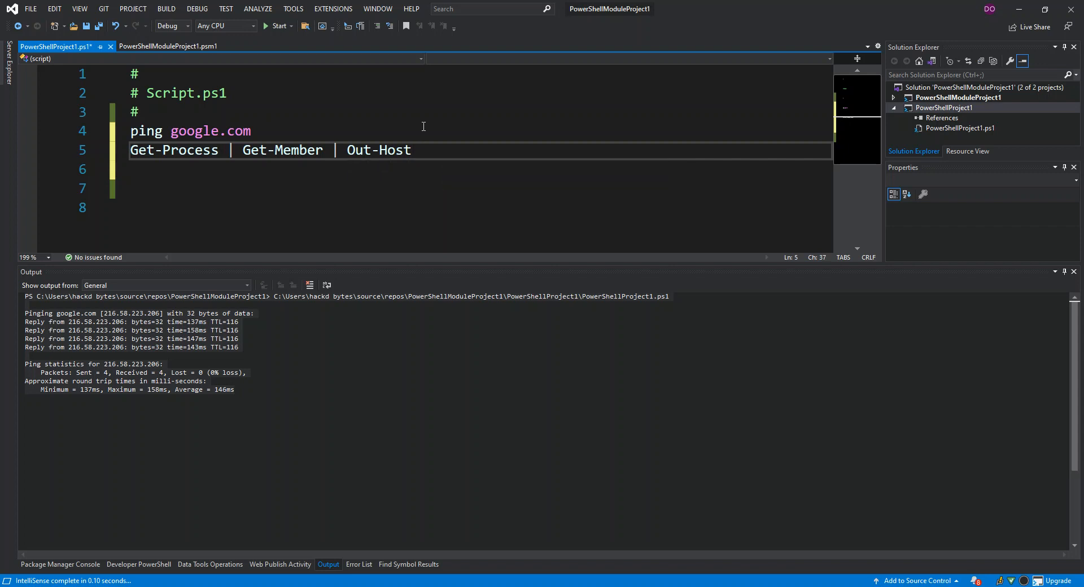
{"action": "type", "text": "-Paging"}
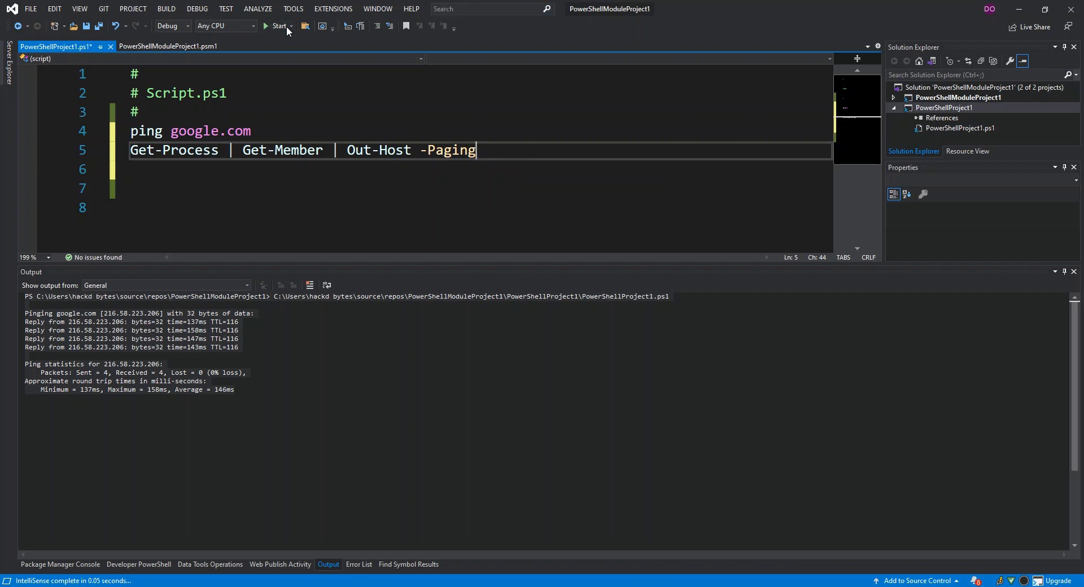
{"action": "mouse_move", "coordinate": [278, 26]}
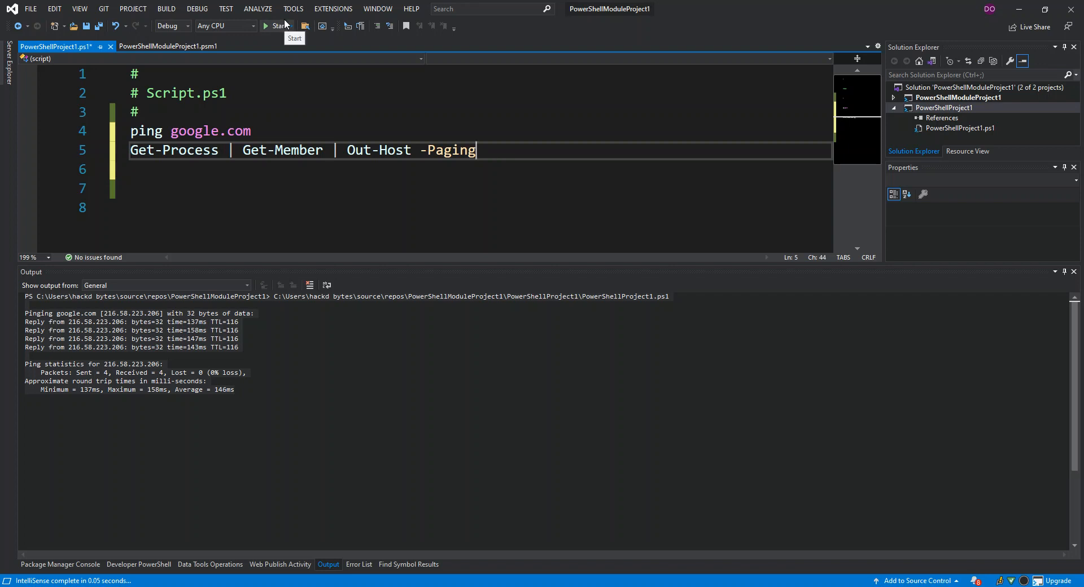
Rerun the script and review fresh ping replies plus the System.Diagnostics.Process member list in Output.
{"action": "left_click", "coordinate": [275, 26]}
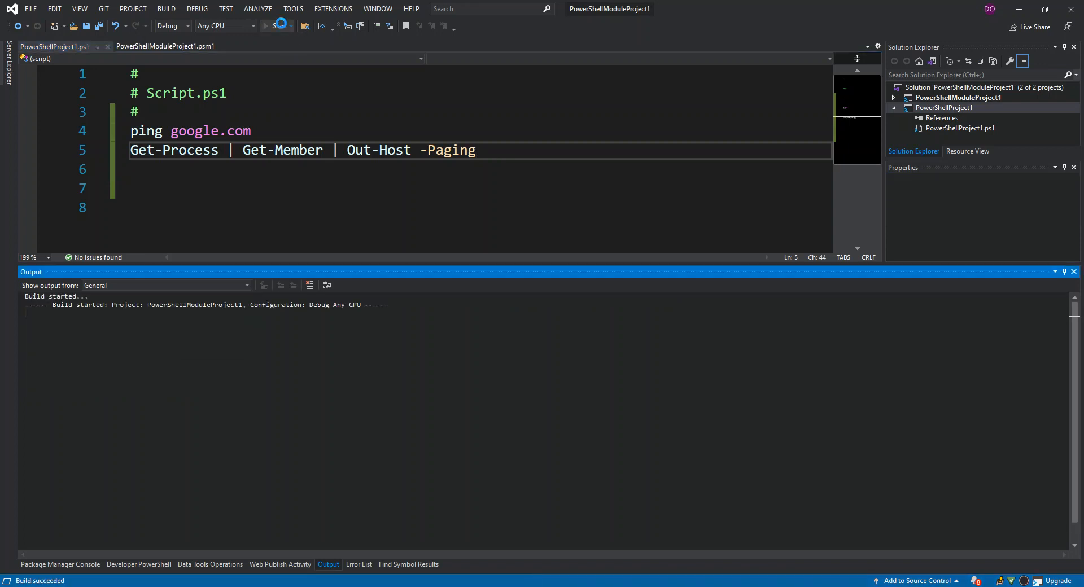
{"action": "left_click", "coordinate": [281, 26]}
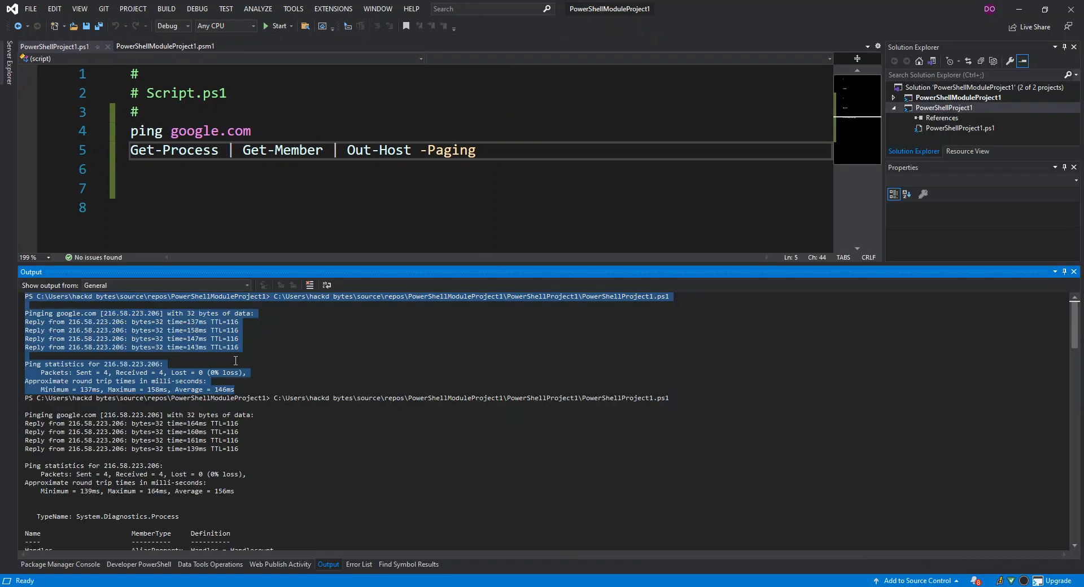
{"action": "scroll", "scroll_direction": "down", "scroll_amount": 3}
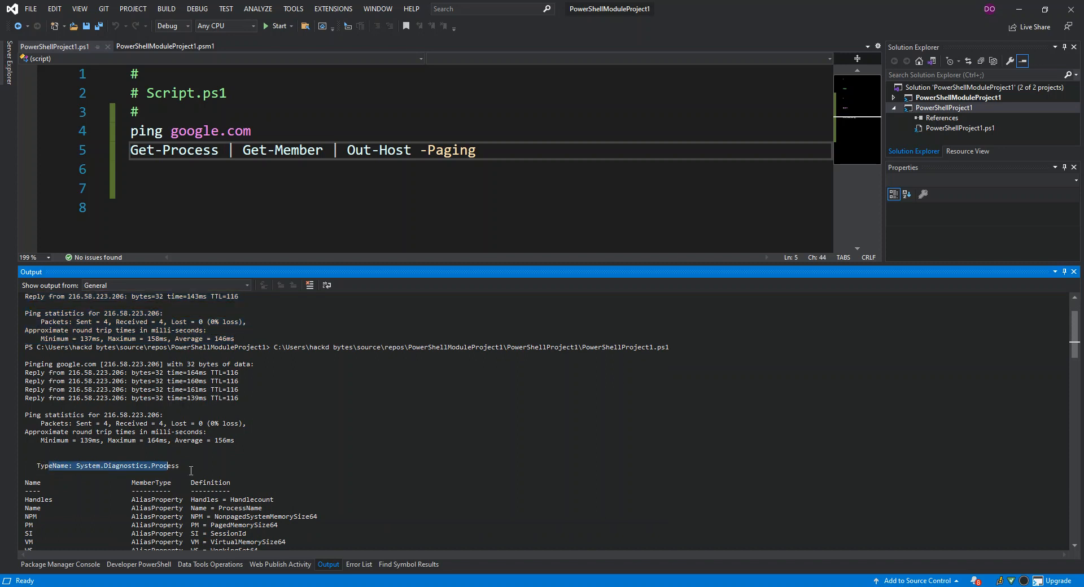
{"action": "scroll", "scroll_direction": "down", "scroll_amount": 3}
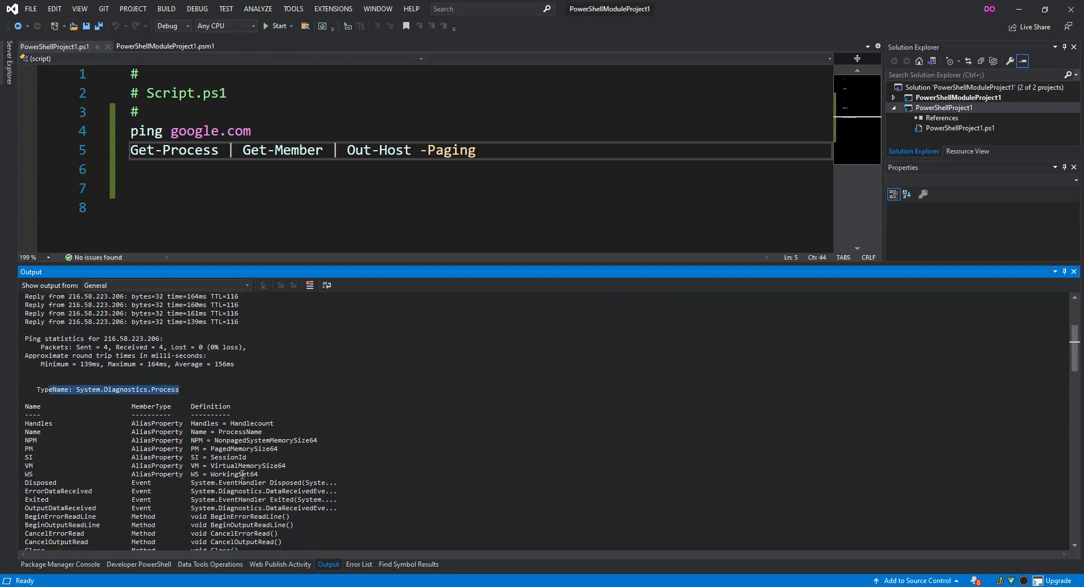
{"action": "mouse_move", "coordinate": [296, 430]}
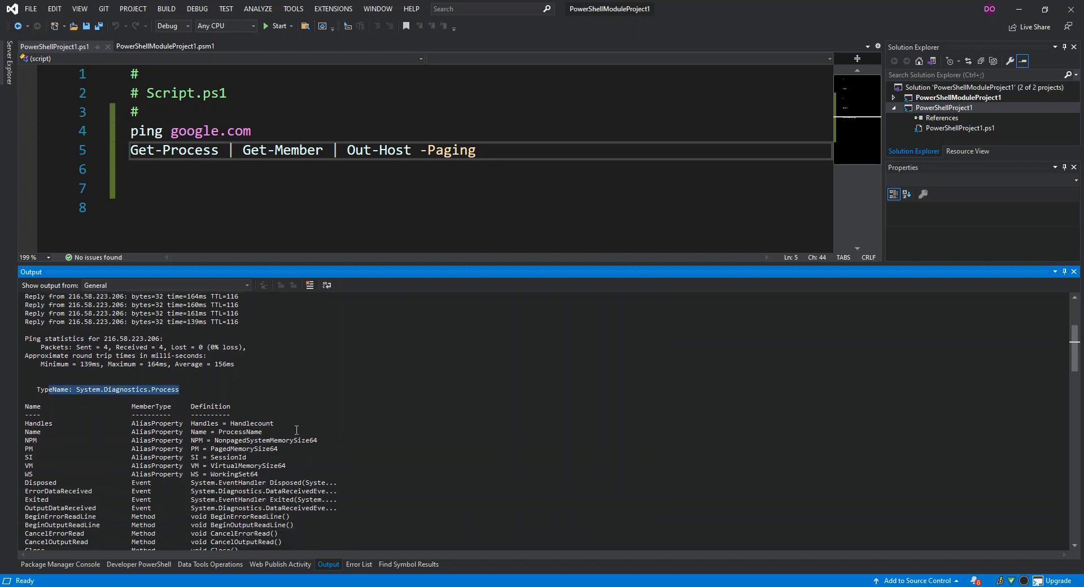